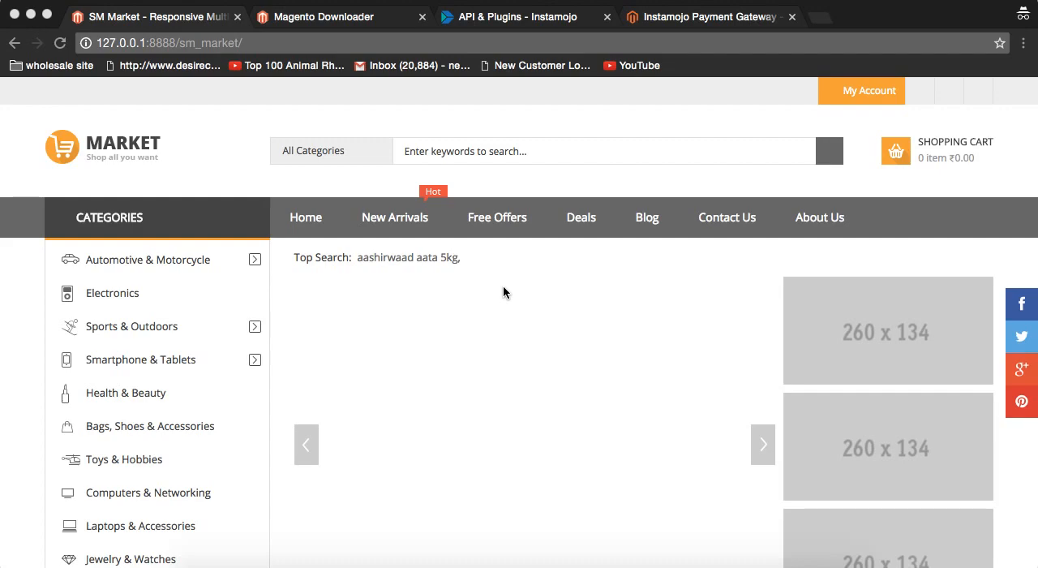
- Browse the storefront home page, then bring up the Magento Downloader page
{"action": "scroll", "scroll_direction": "down", "scroll_amount": 3}
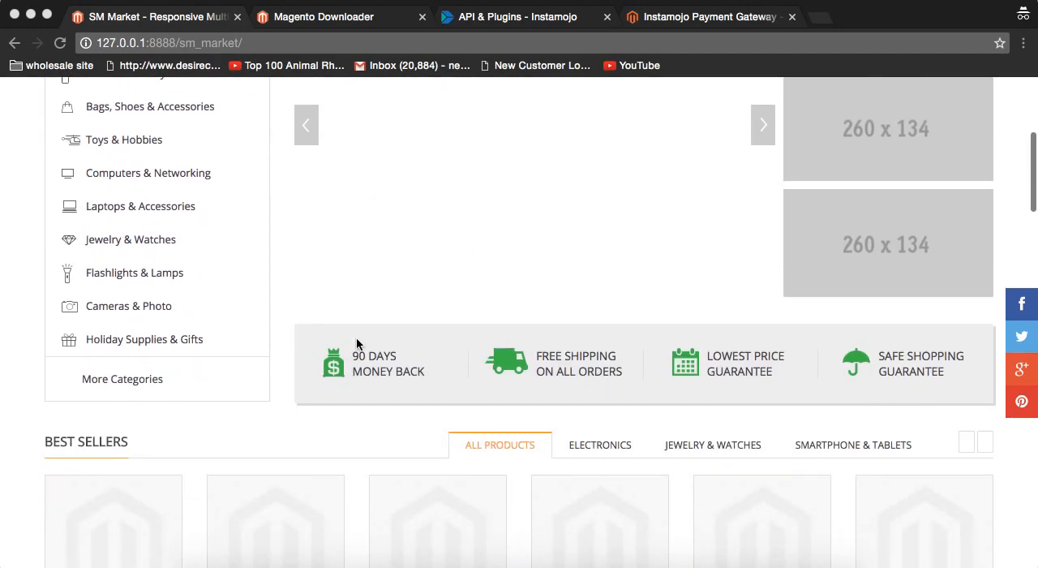
{"action": "scroll", "scroll_direction": "up", "scroll_amount": 3}
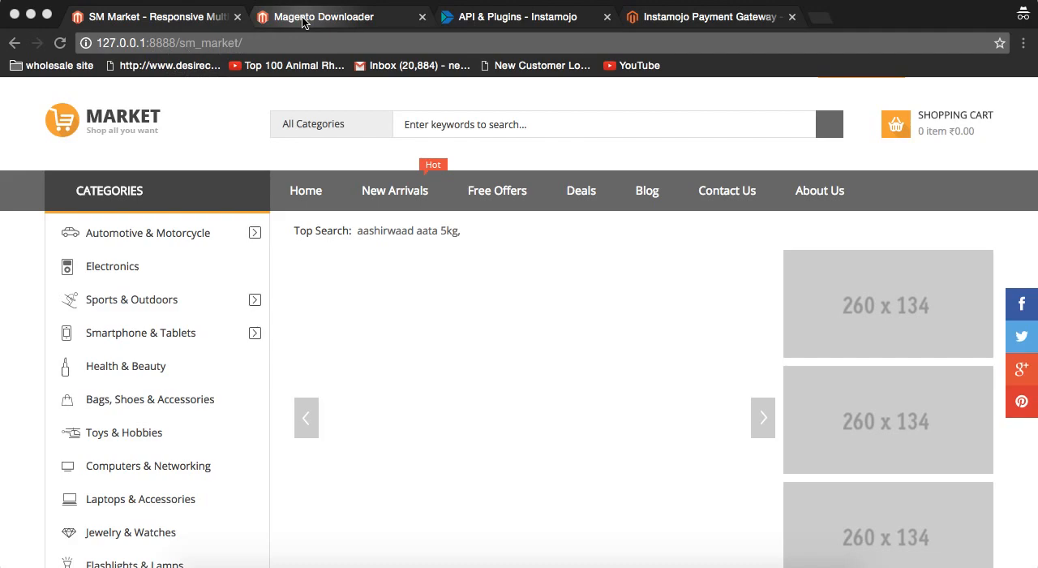
{"action": "left_click", "coordinate": [325, 16]}
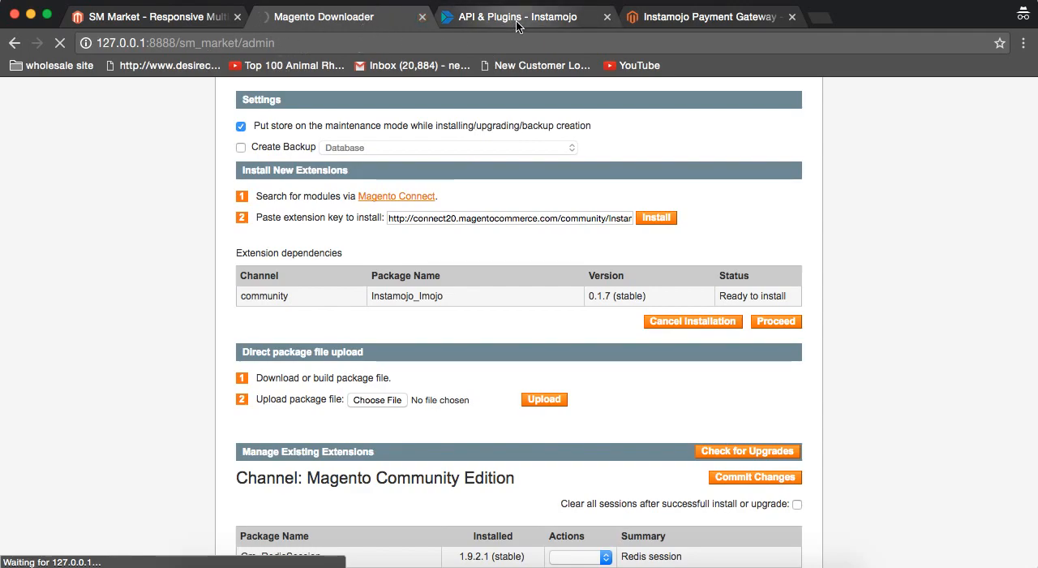
- Show Instamojo's API & Plugins page scrolled to the Available Platform Plugins list
{"action": "left_click", "coordinate": [519, 16]}
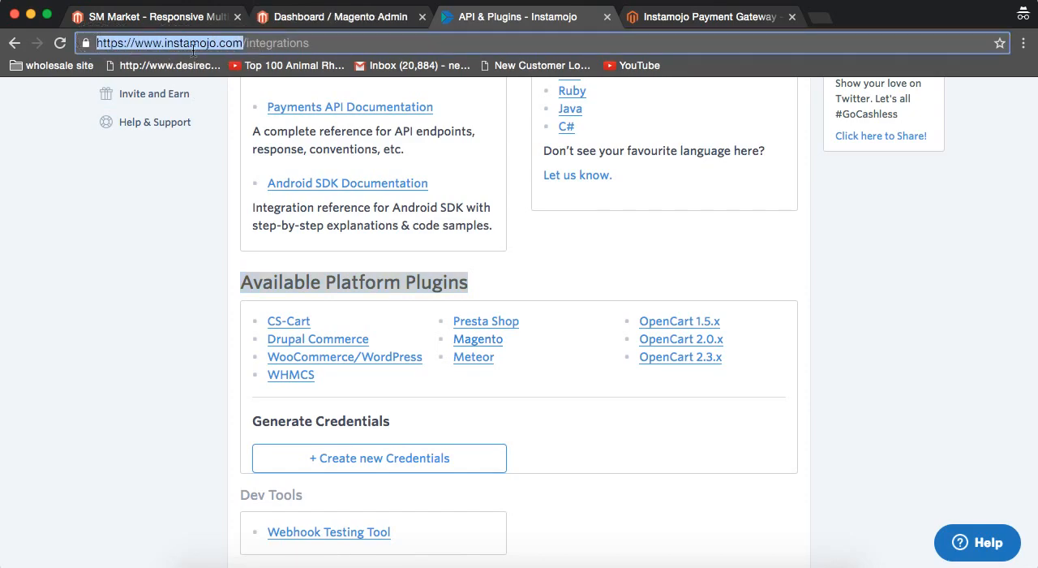
{"action": "mouse_move", "coordinate": [170, 263]}
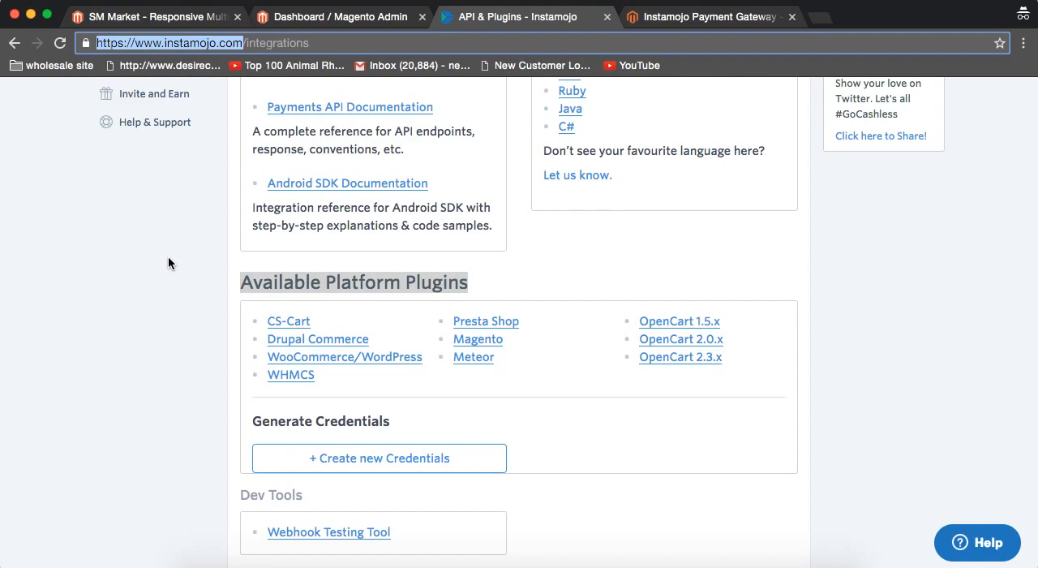
{"action": "scroll", "scroll_direction": "up", "scroll_amount": 3}
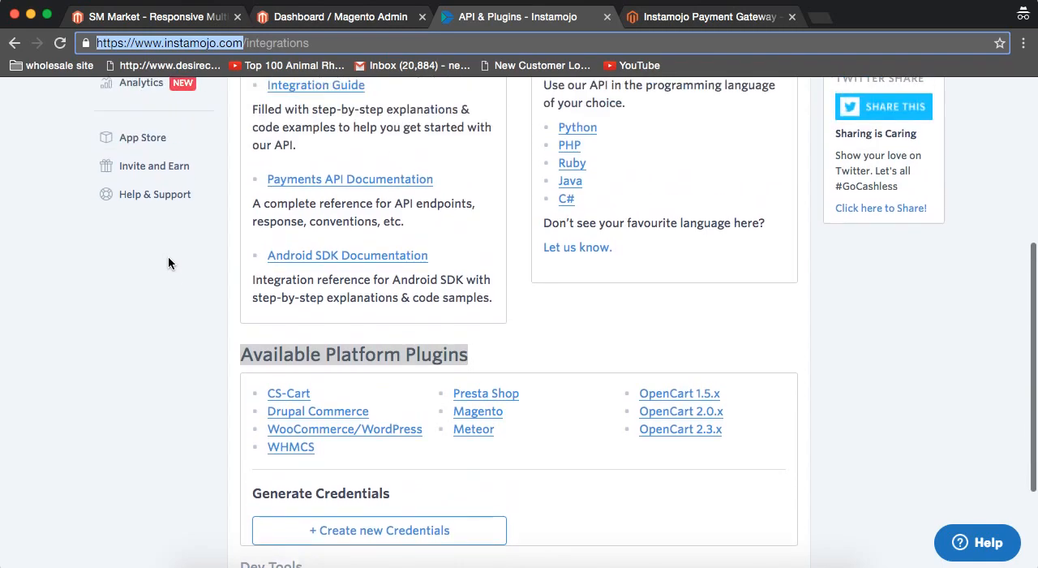
{"action": "scroll", "scroll_direction": "up", "scroll_amount": 3}
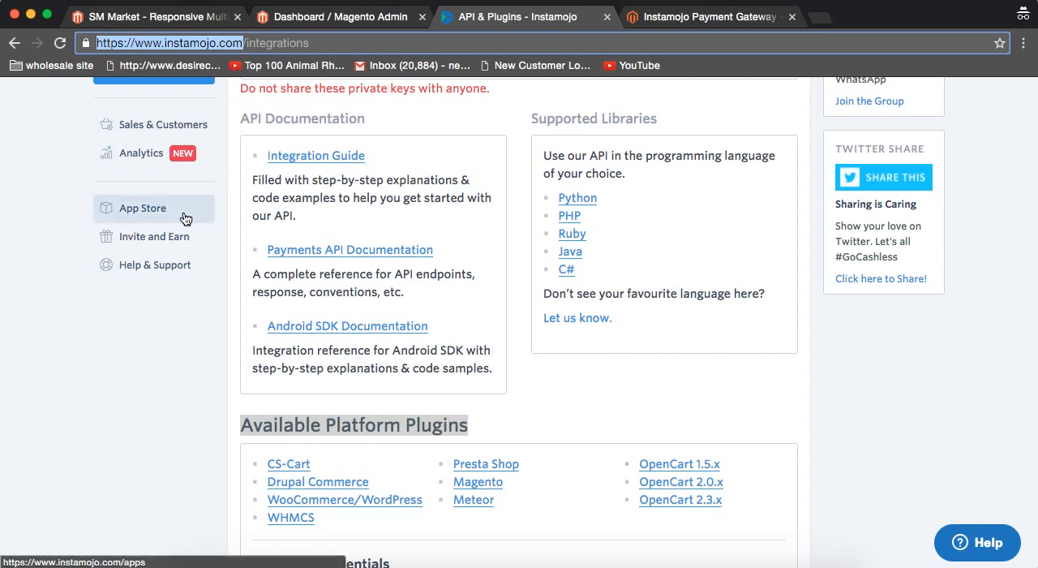
{"action": "scroll", "scroll_direction": "down", "scroll_amount": 3}
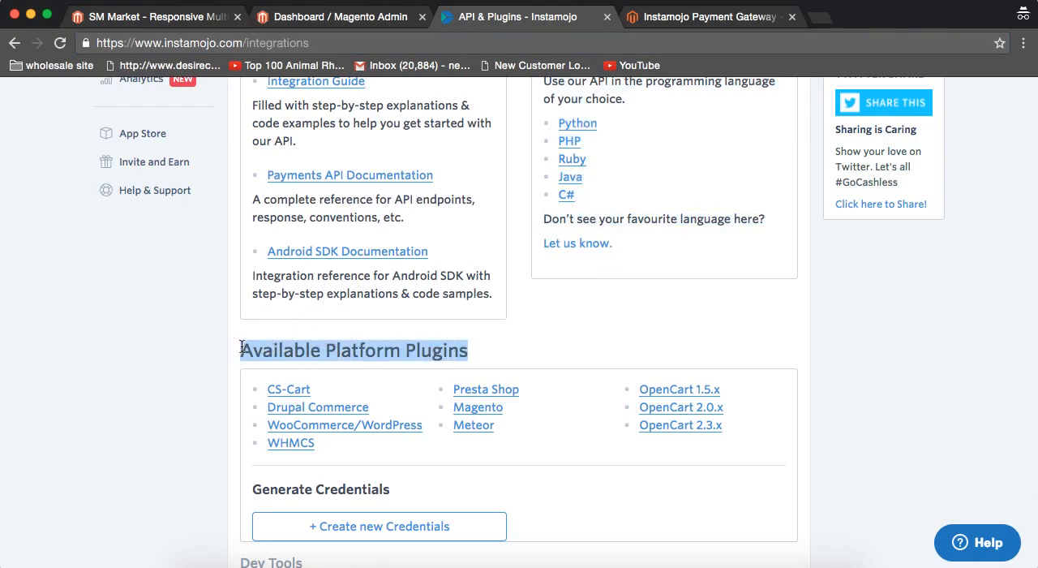
{"action": "mouse_move", "coordinate": [478, 408]}
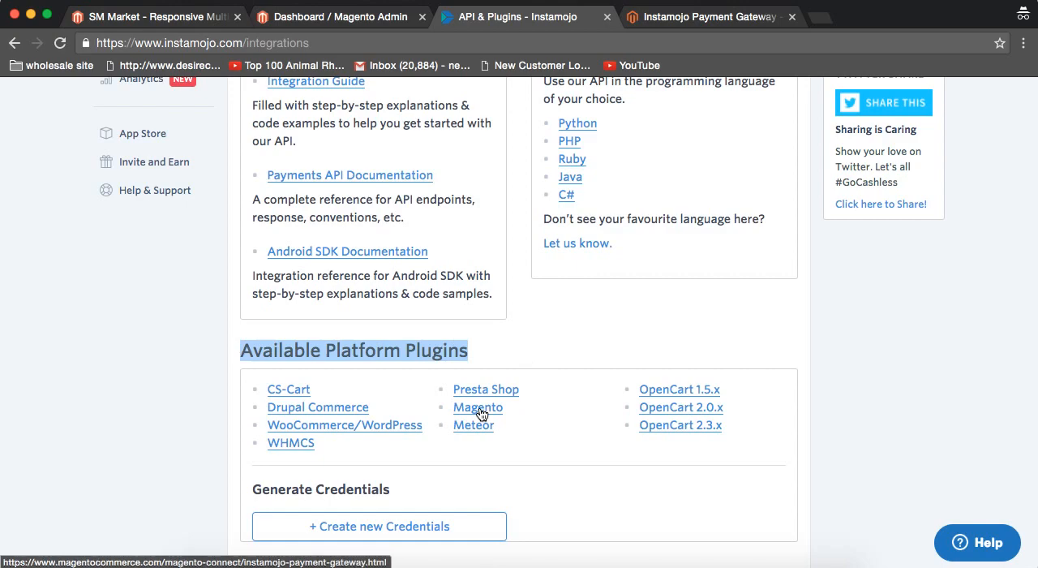
- Open the Instamojo Payment Gateway page on Magento Connect from the Magento plugin link
{"action": "left_click", "coordinate": [477, 407]}
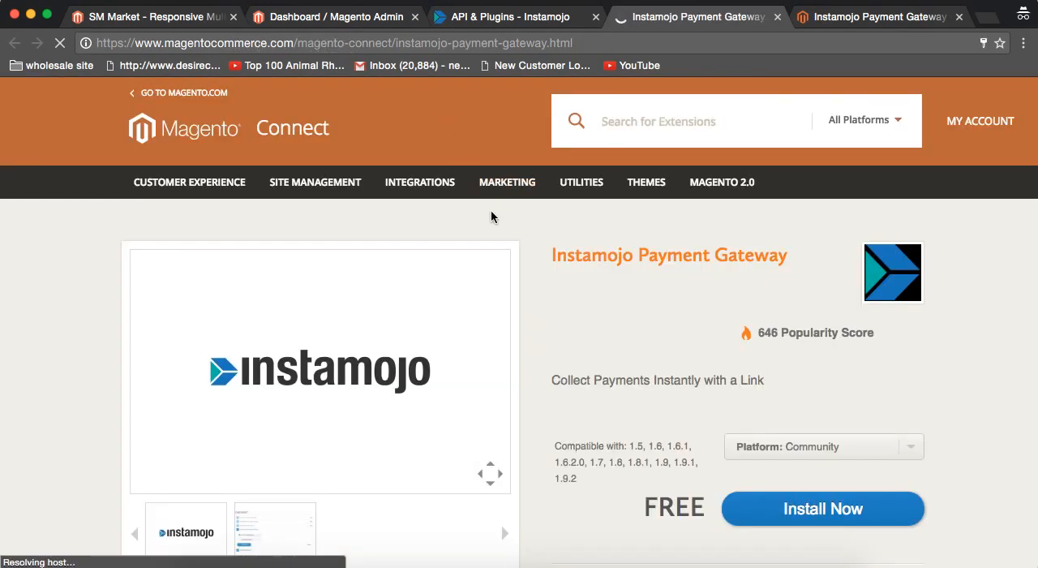
{"action": "scroll", "scroll_direction": "down", "scroll_amount": 3}
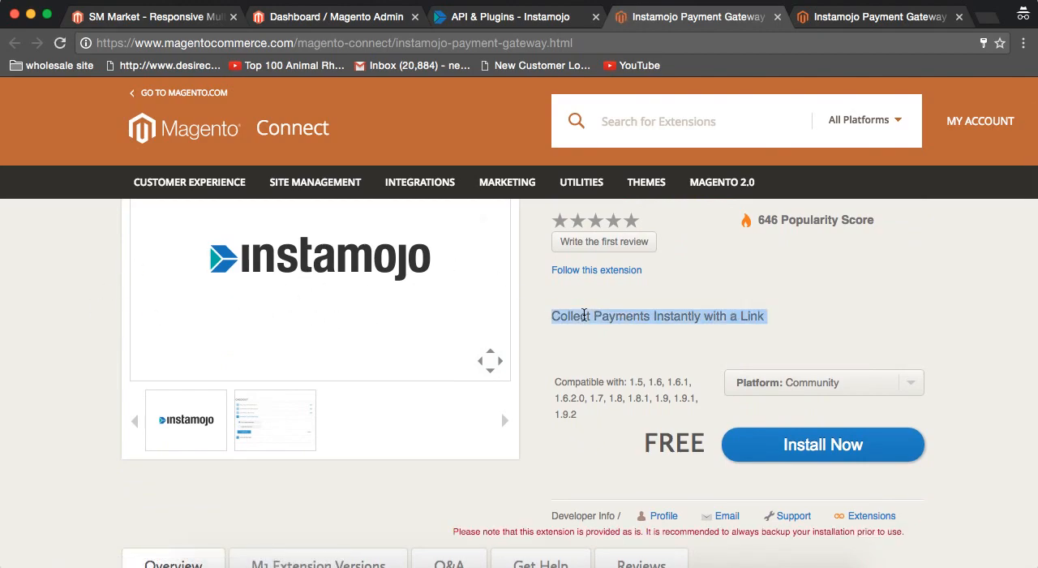
{"action": "mouse_move", "coordinate": [543, 164]}
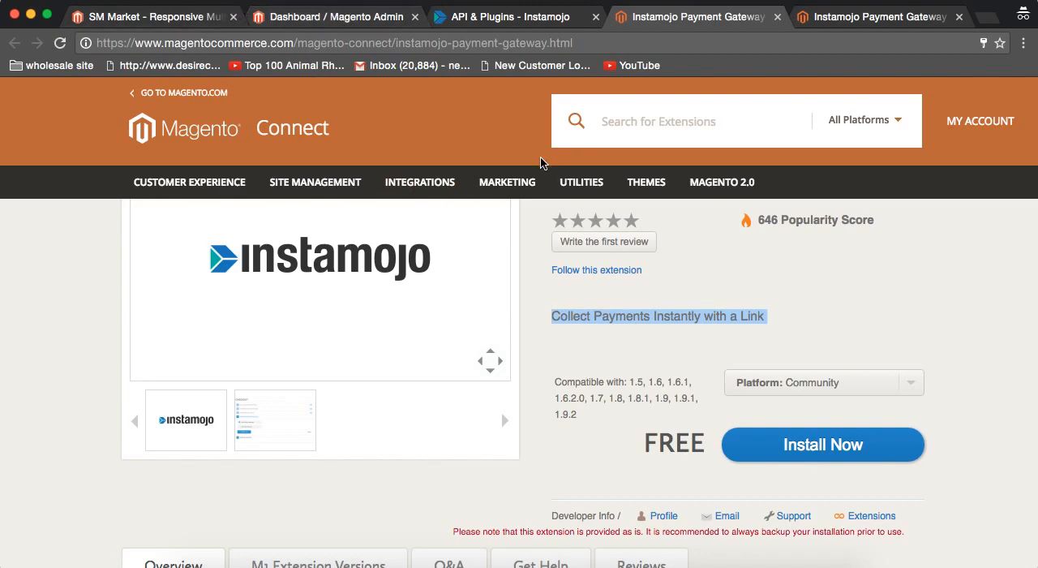
{"action": "left_click", "coordinate": [333, 16]}
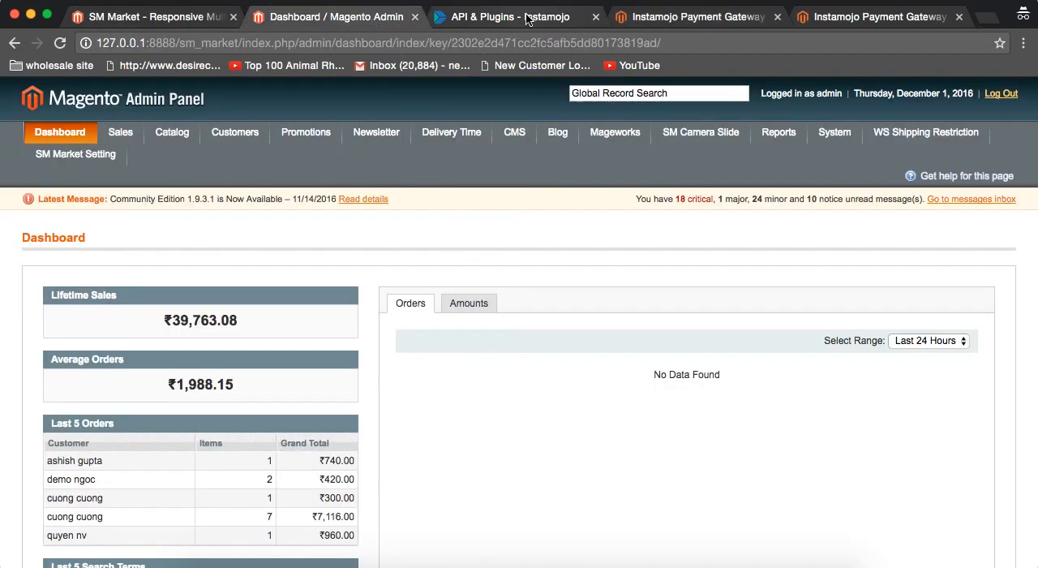
{"action": "left_click", "coordinate": [689, 17]}
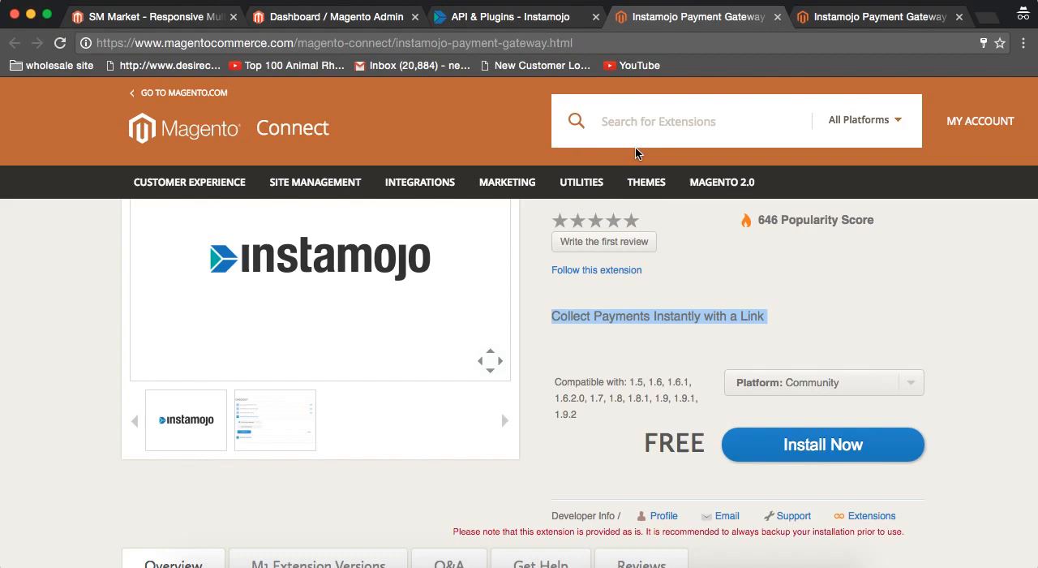
{"action": "mouse_move", "coordinate": [466, 317]}
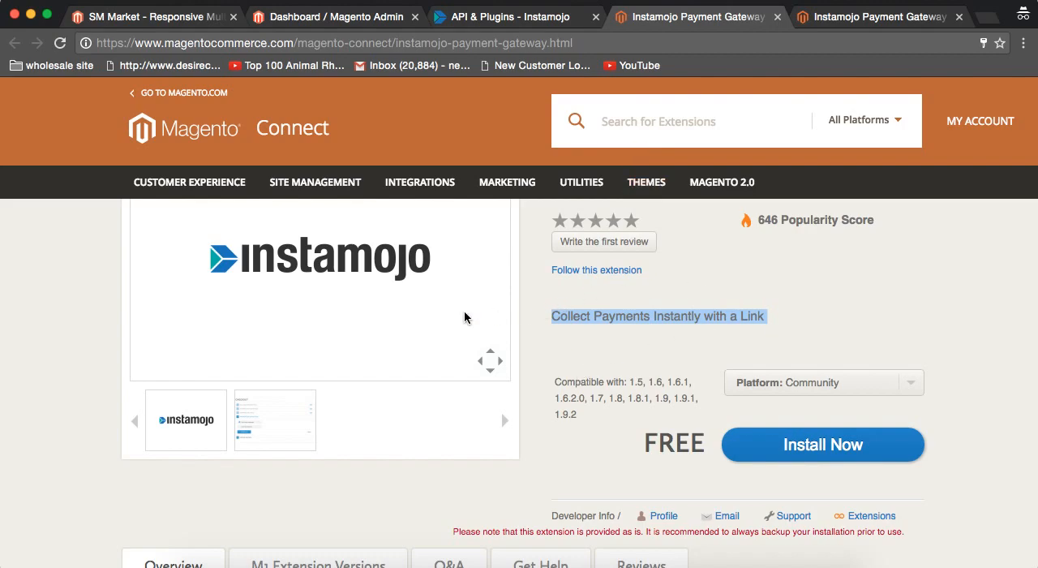
{"action": "mouse_move", "coordinate": [301, 150]}
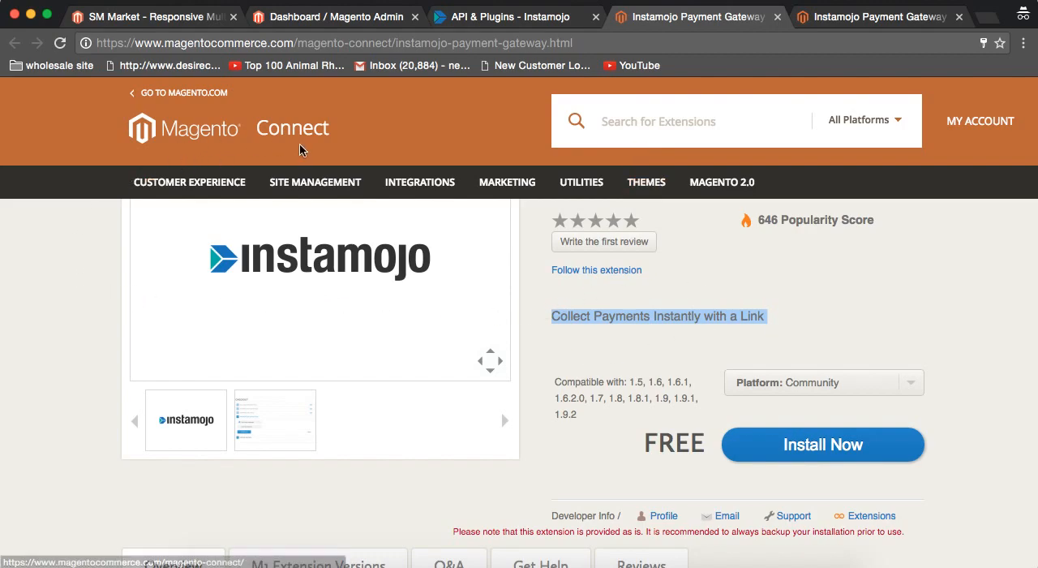
- Start Install Now, accept the license agreement, and generate the extension key
{"action": "left_click", "coordinate": [822, 443]}
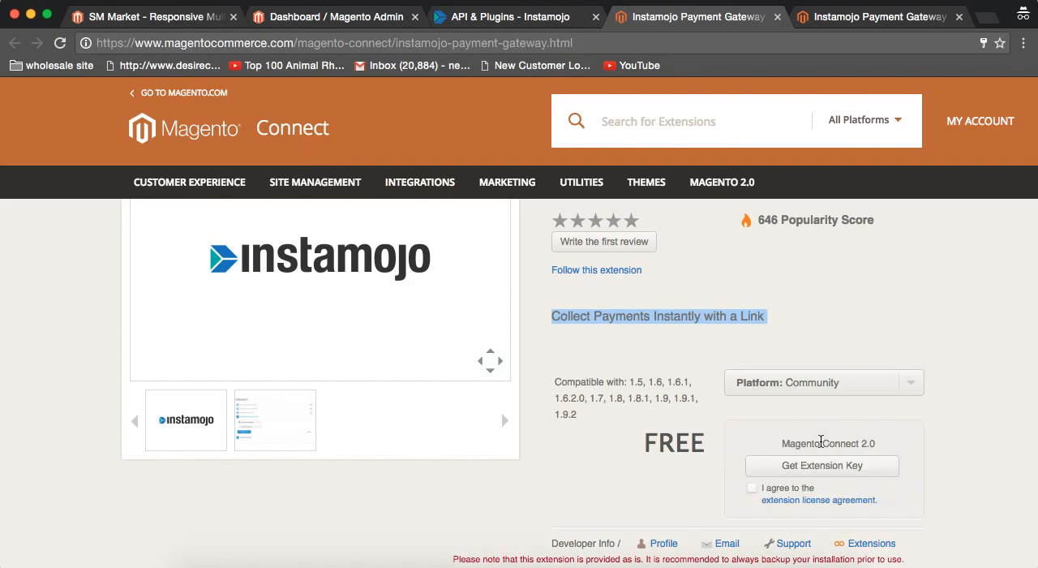
{"action": "mouse_move", "coordinate": [465, 278]}
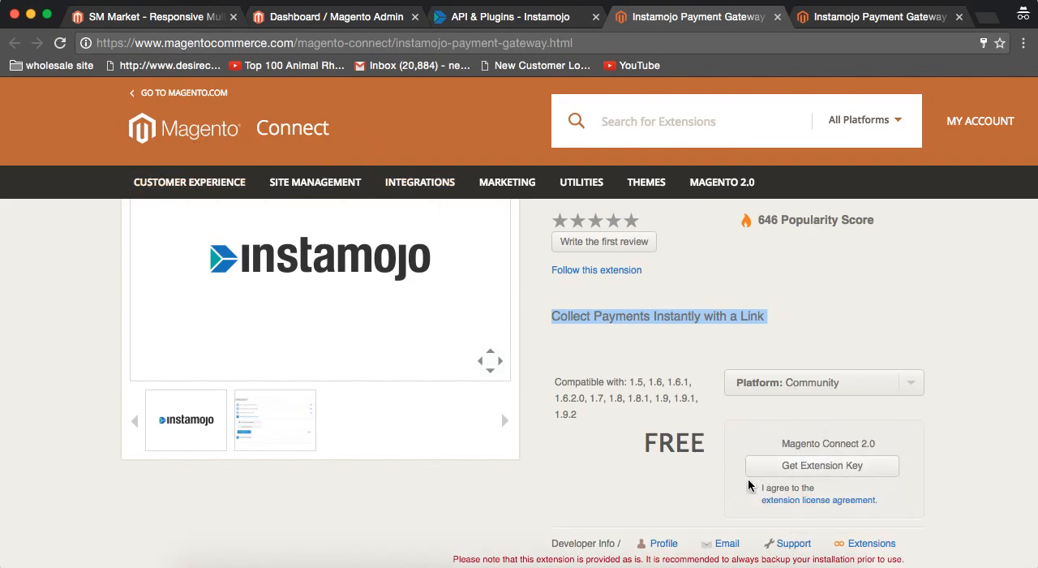
{"action": "left_click", "coordinate": [751, 488]}
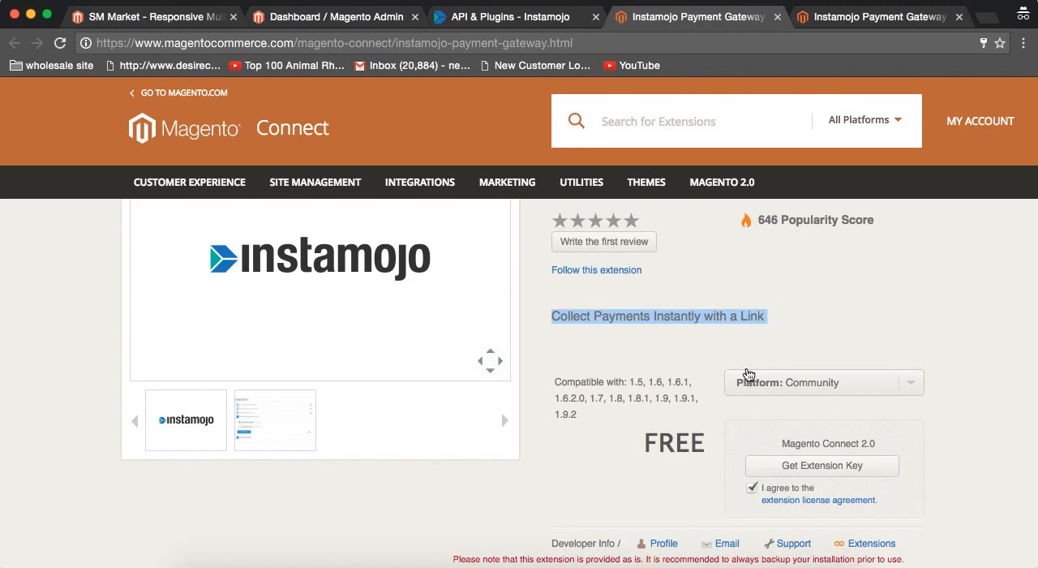
{"action": "left_click", "coordinate": [821, 466]}
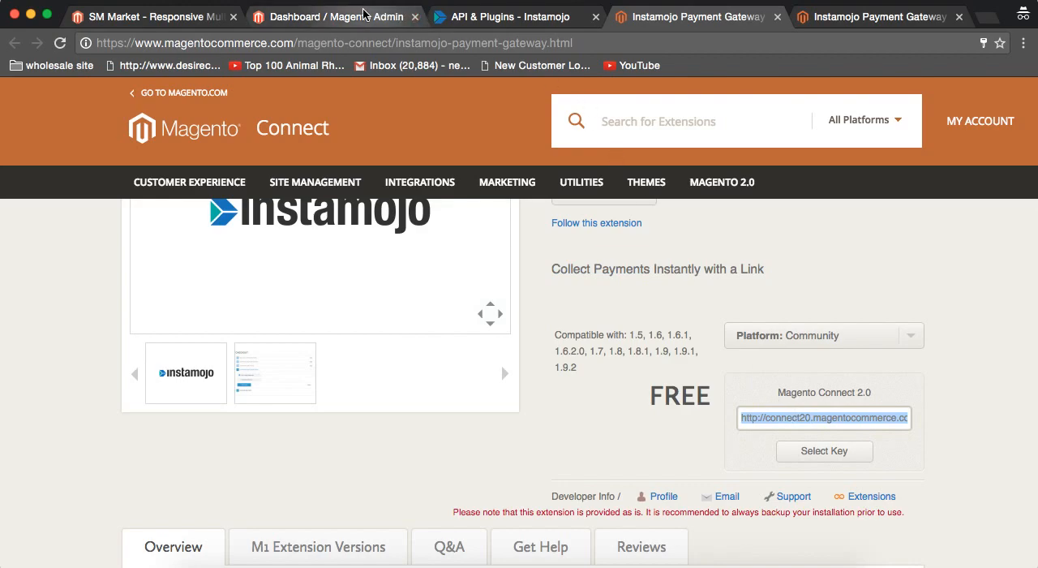
- Open System > Magento Connect > Magento Connect Manager from the admin dashboard
{"action": "left_click", "coordinate": [332, 16]}
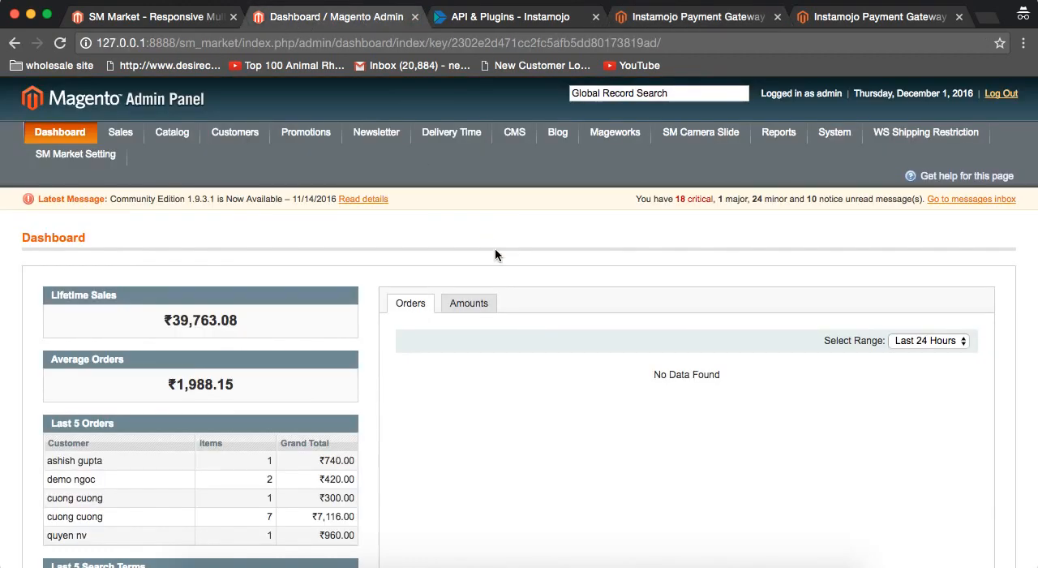
{"action": "left_click", "coordinate": [835, 132]}
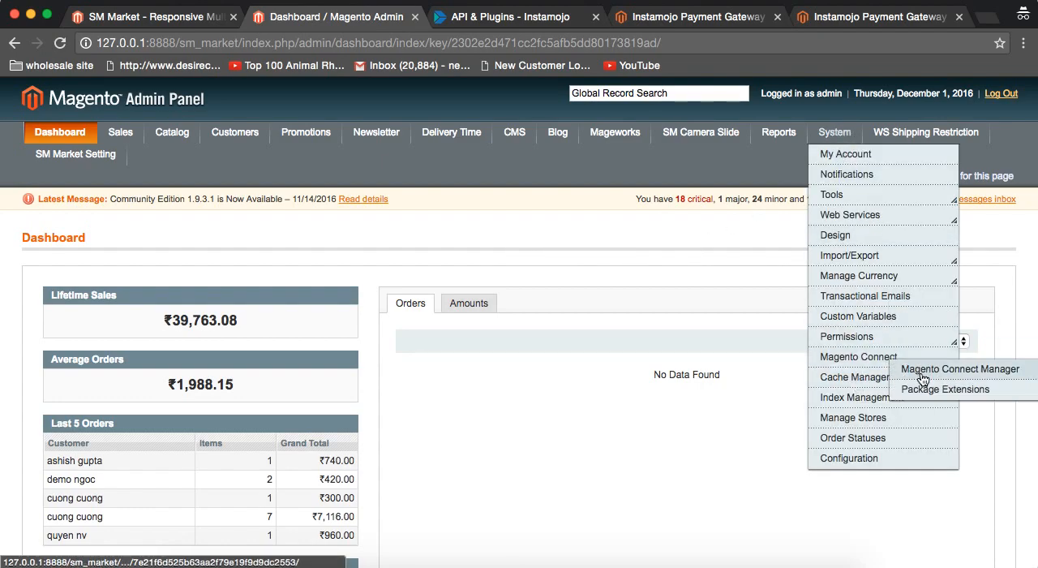
{"action": "left_click", "coordinate": [961, 369]}
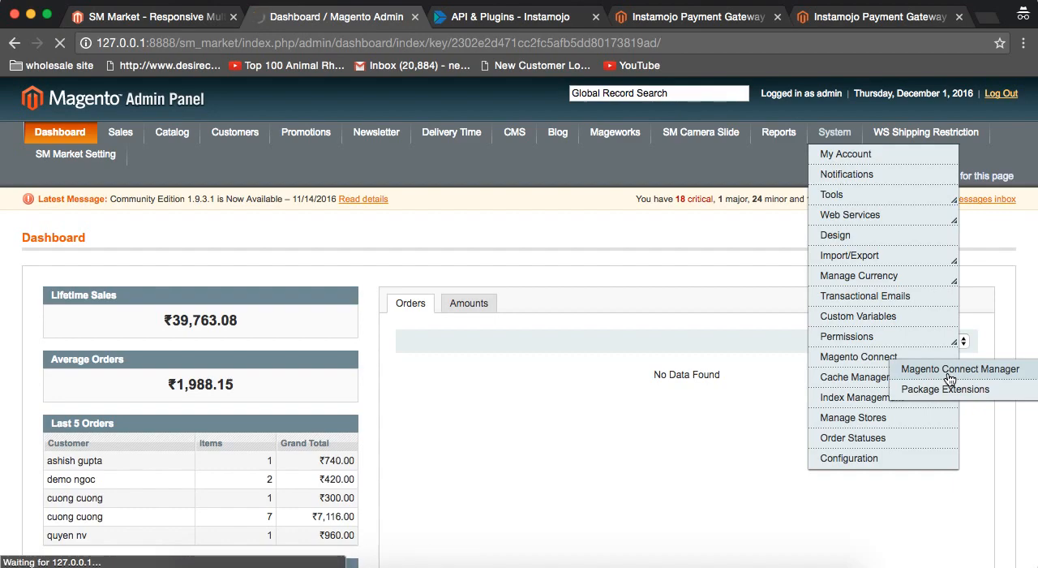
{"action": "left_click", "coordinate": [960, 369]}
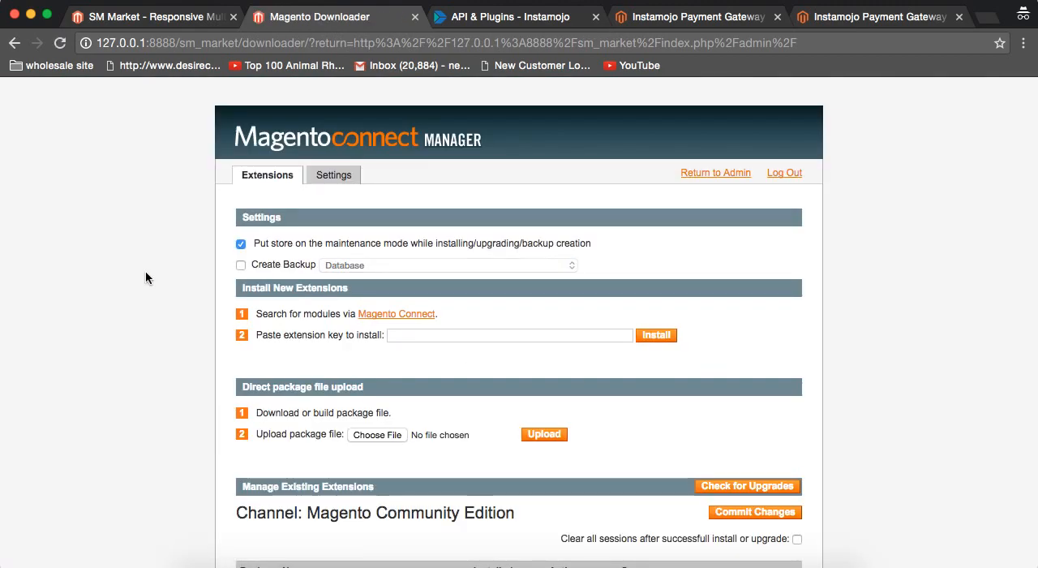
{"action": "mouse_move", "coordinate": [266, 341]}
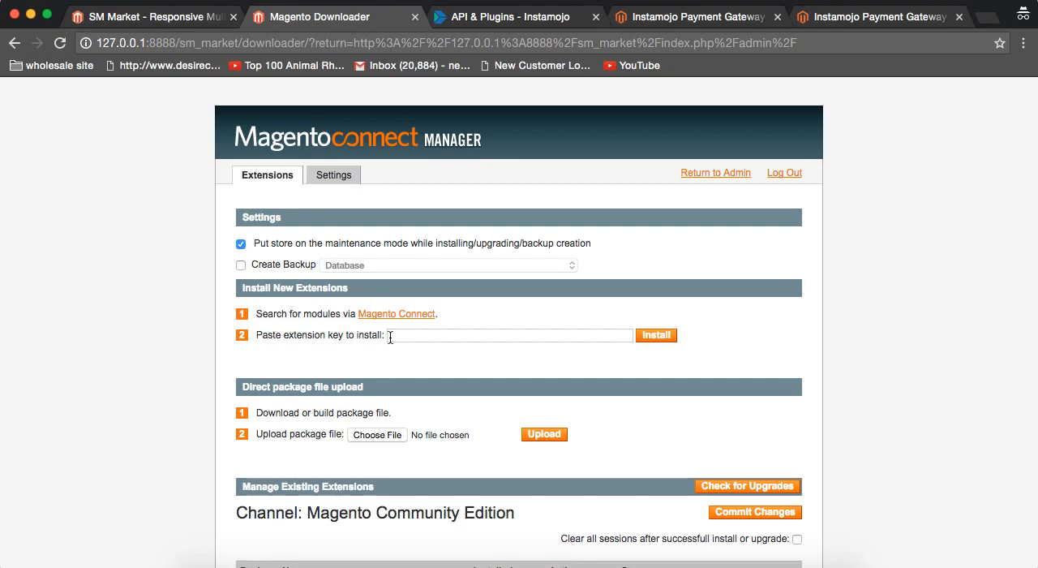
{"action": "left_click", "coordinate": [509, 335]}
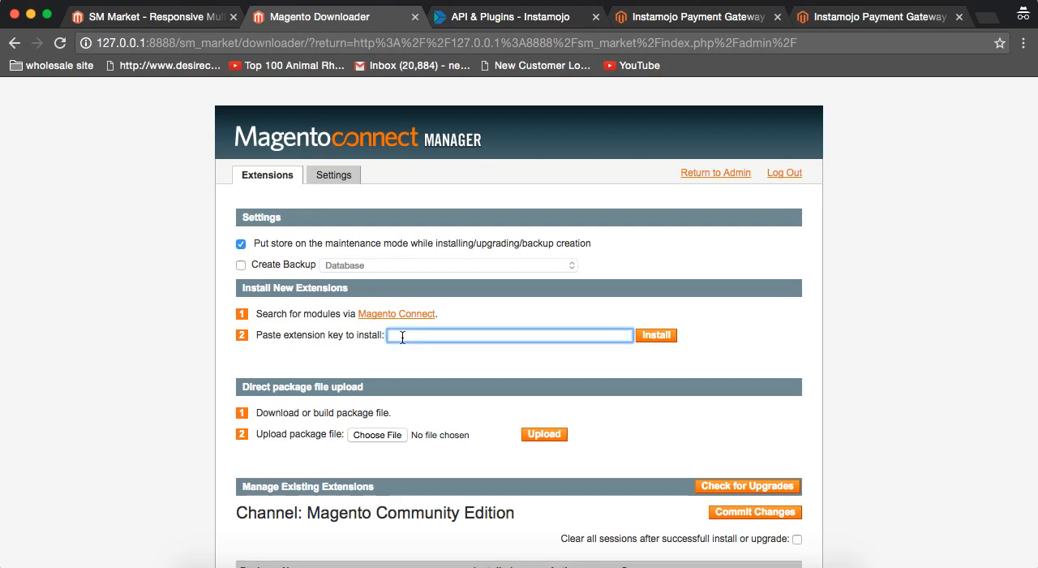
{"action": "type", "text": "http://connect20.magentocommerce.com/community/Instamojo_Imojo"}
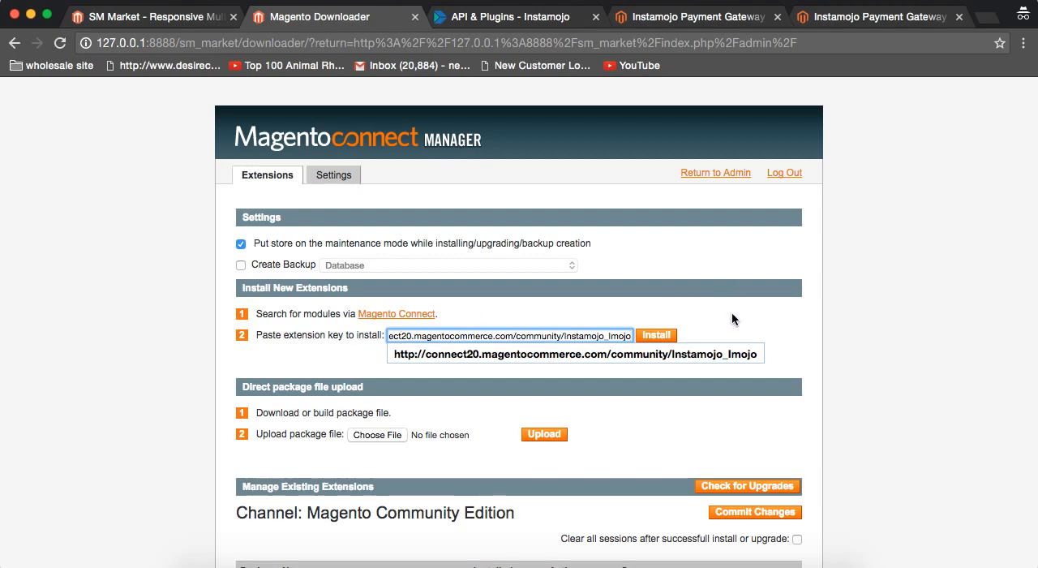
{"action": "left_click", "coordinate": [655, 335]}
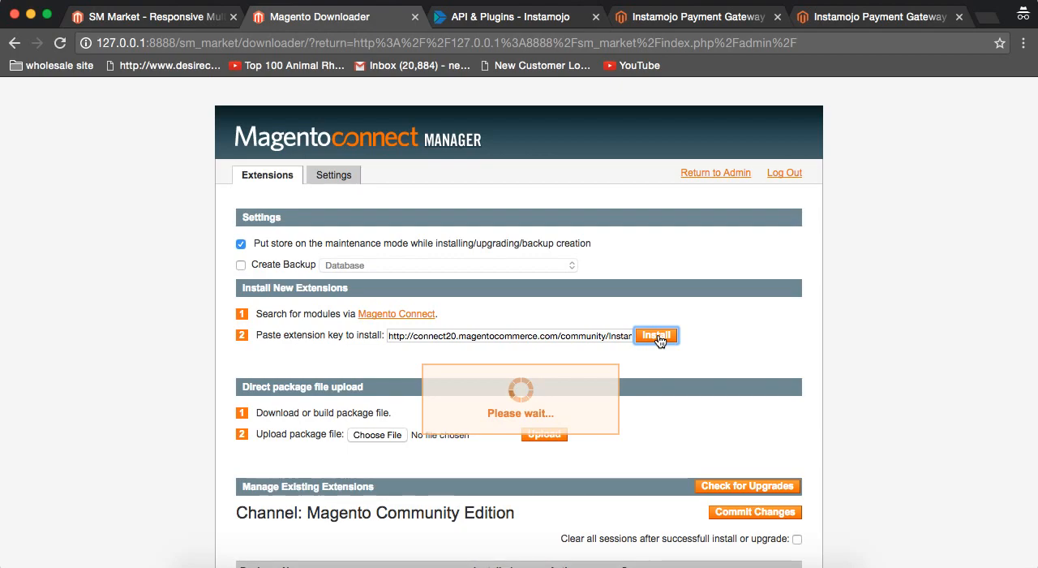
{"action": "left_click", "coordinate": [655, 334]}
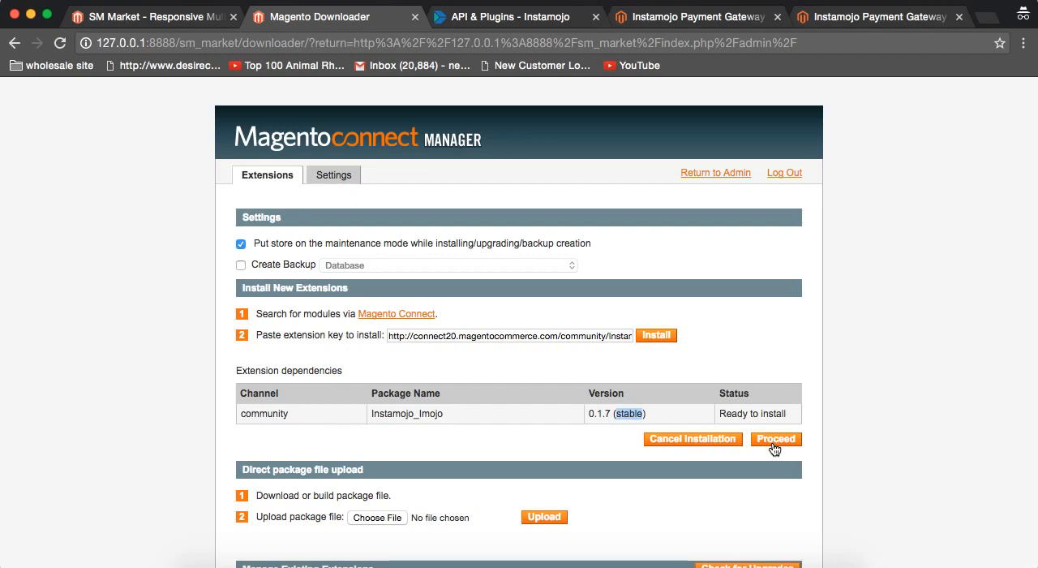
{"action": "left_click", "coordinate": [775, 439]}
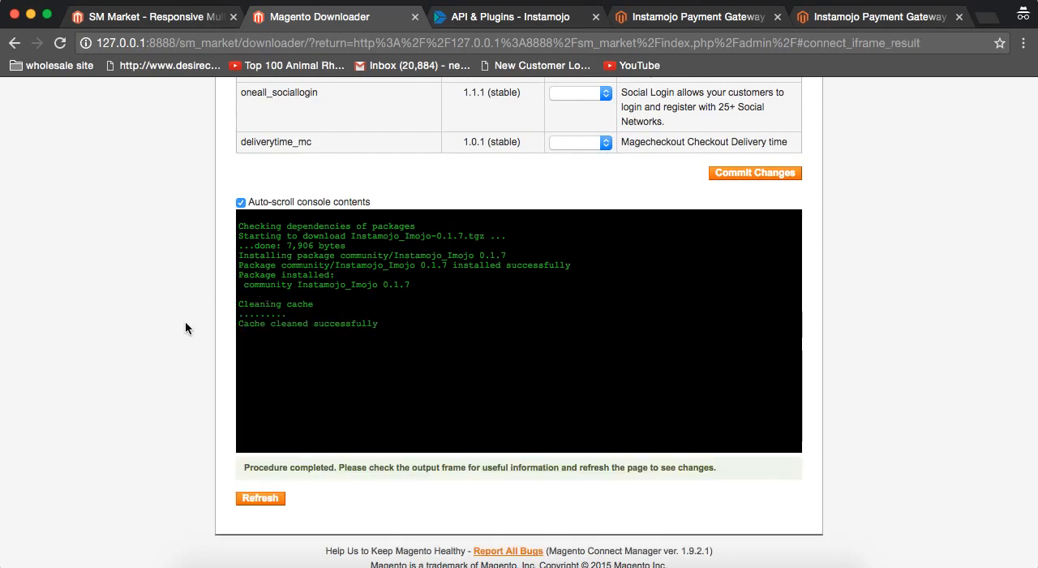
{"action": "mouse_move", "coordinate": [369, 326]}
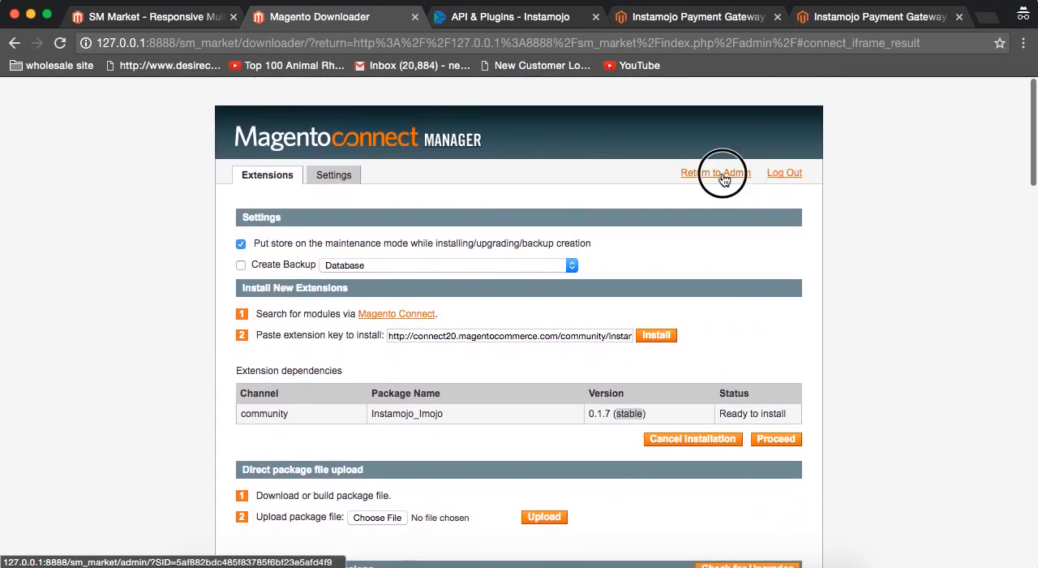
- Return to Admin, open System > Configuration, and scroll the sidebar toward Payment Methods
{"action": "left_click", "coordinate": [715, 172]}
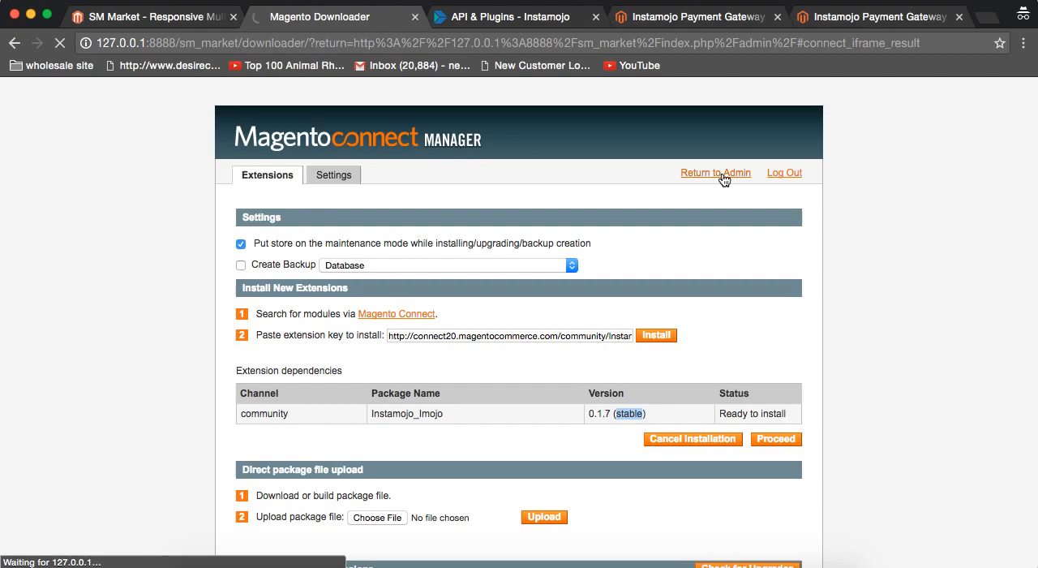
{"action": "left_click", "coordinate": [715, 172]}
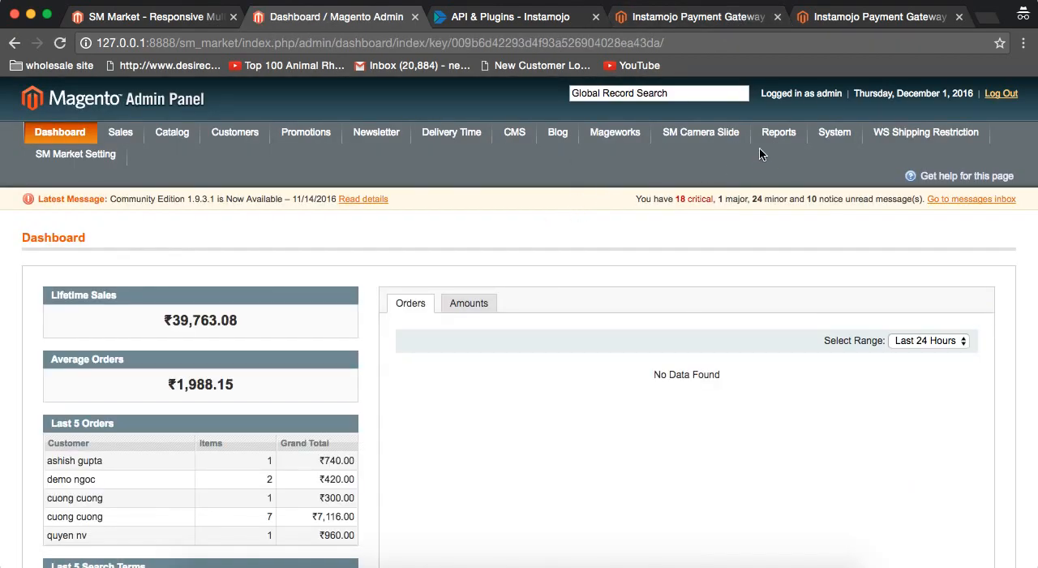
{"action": "left_click", "coordinate": [834, 132]}
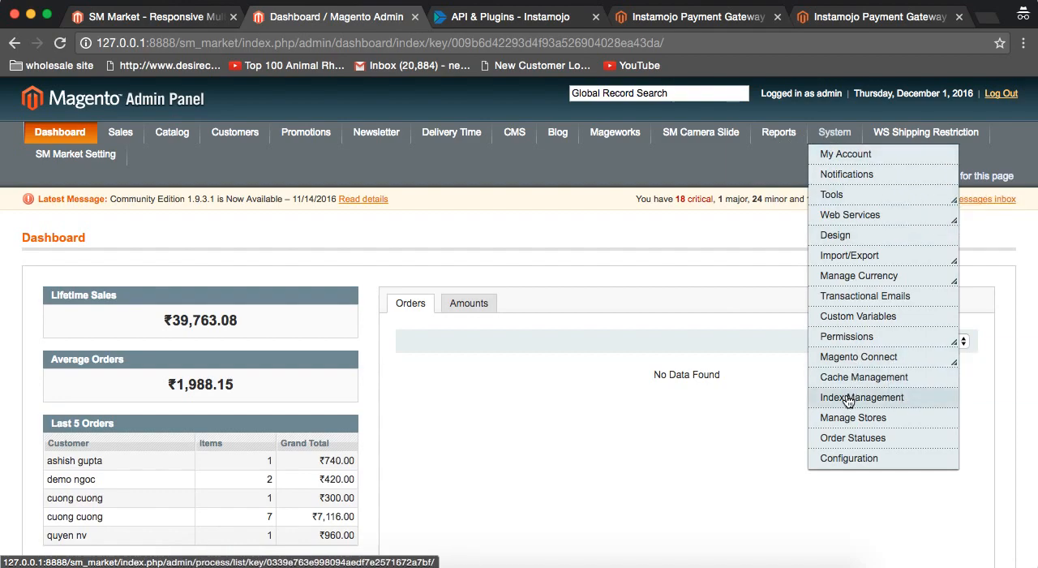
{"action": "mouse_move", "coordinate": [864, 376]}
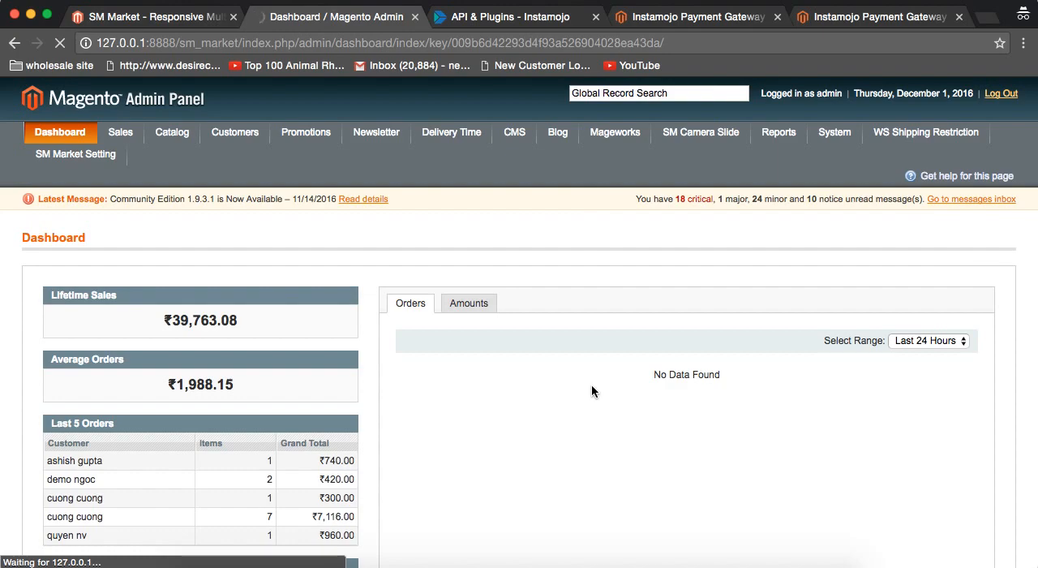
{"action": "mouse_move", "coordinate": [478, 98]}
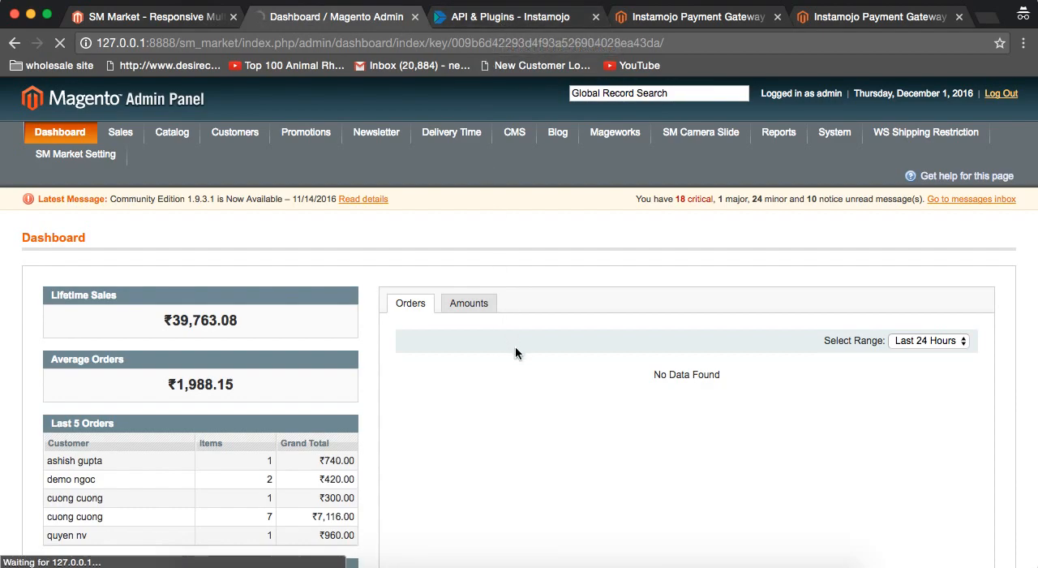
{"action": "left_click", "coordinate": [834, 132]}
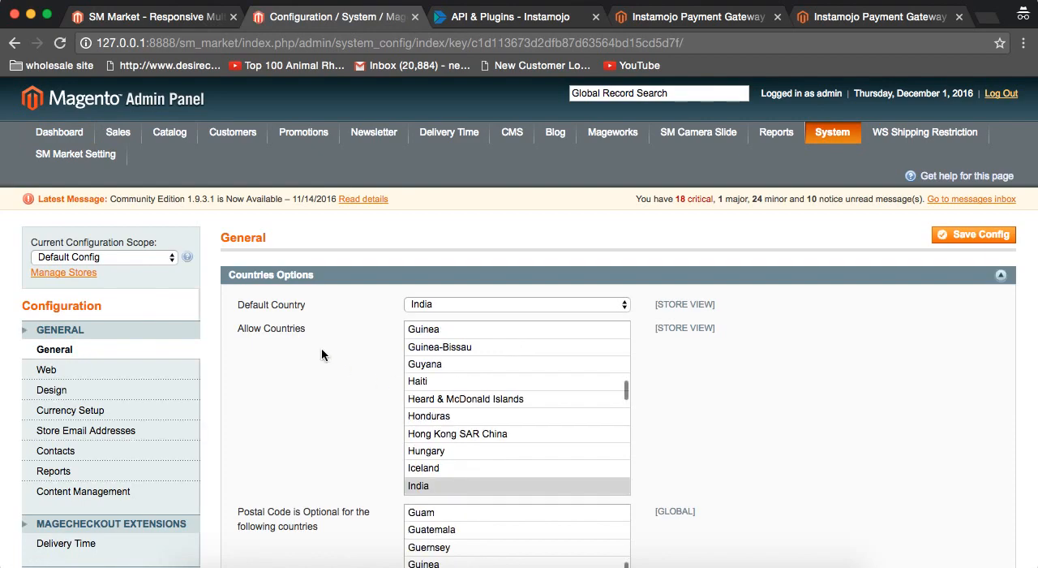
{"action": "scroll", "scroll_direction": "down", "scroll_amount": 3}
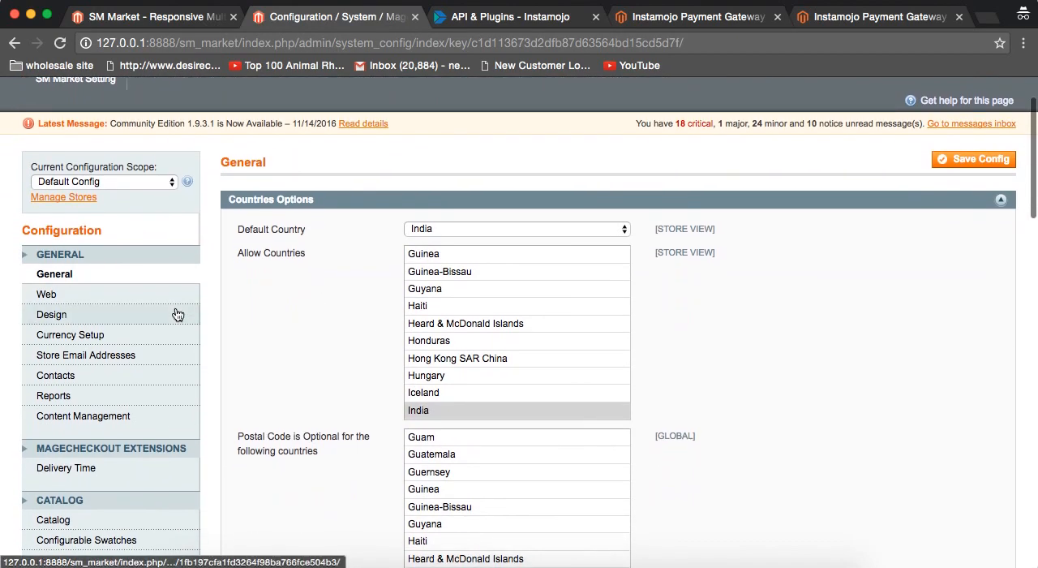
{"action": "mouse_move", "coordinate": [109, 258]}
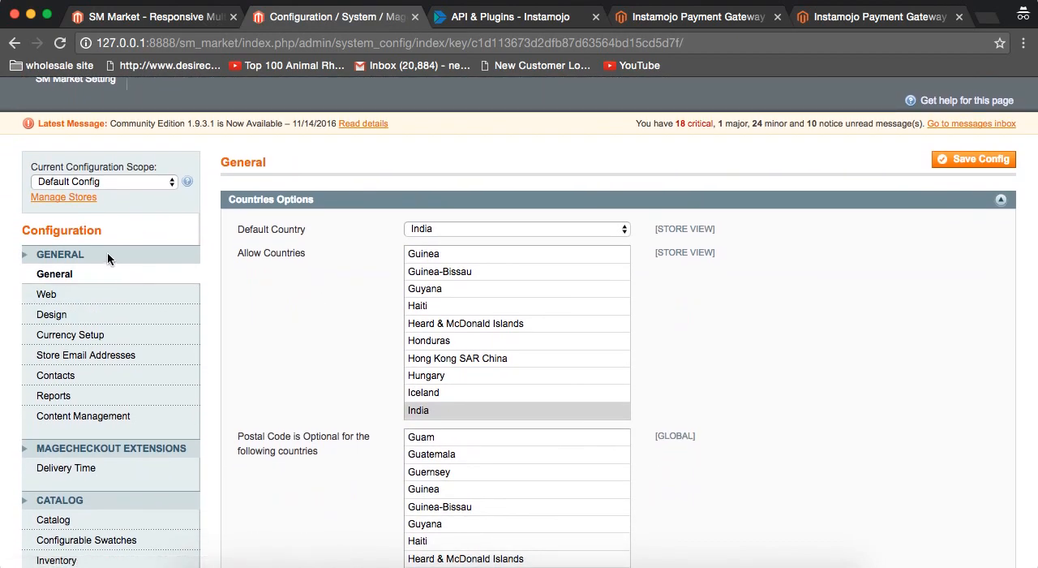
{"action": "scroll", "scroll_direction": "down", "scroll_amount": 3}
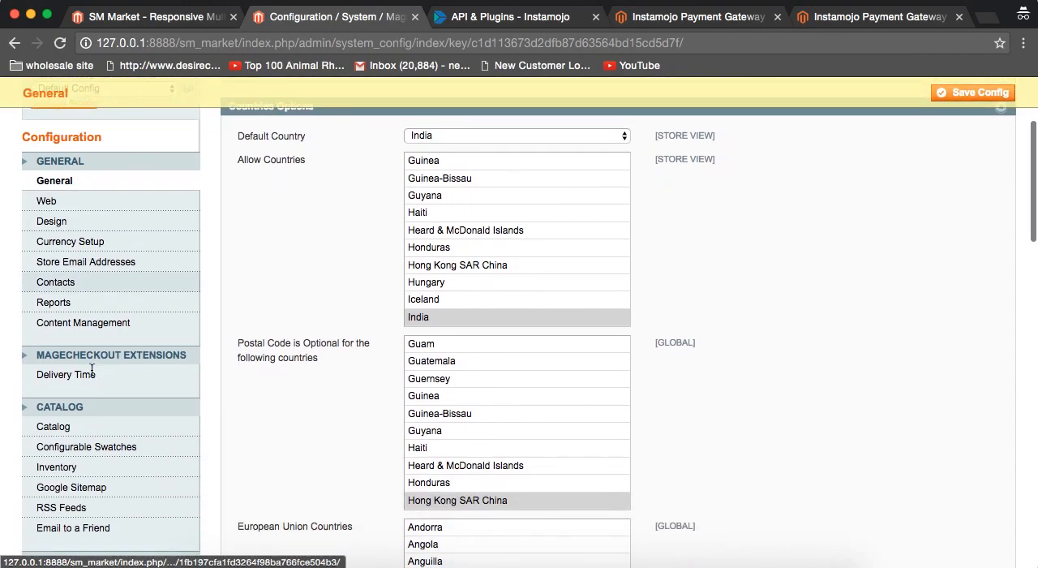
{"action": "scroll", "scroll_direction": "down", "scroll_amount": 3}
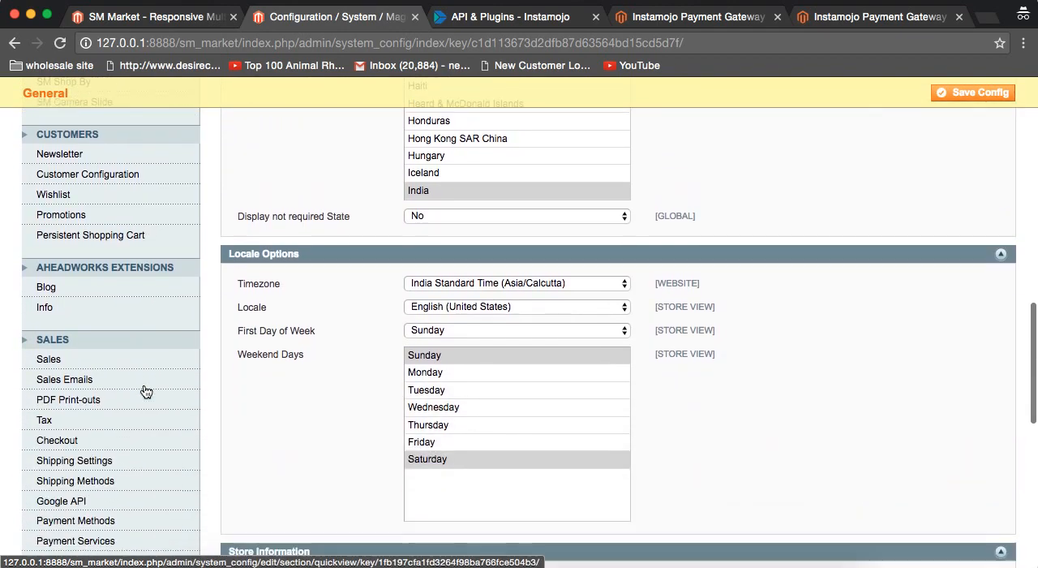
{"action": "scroll", "scroll_direction": "down", "scroll_amount": 3}
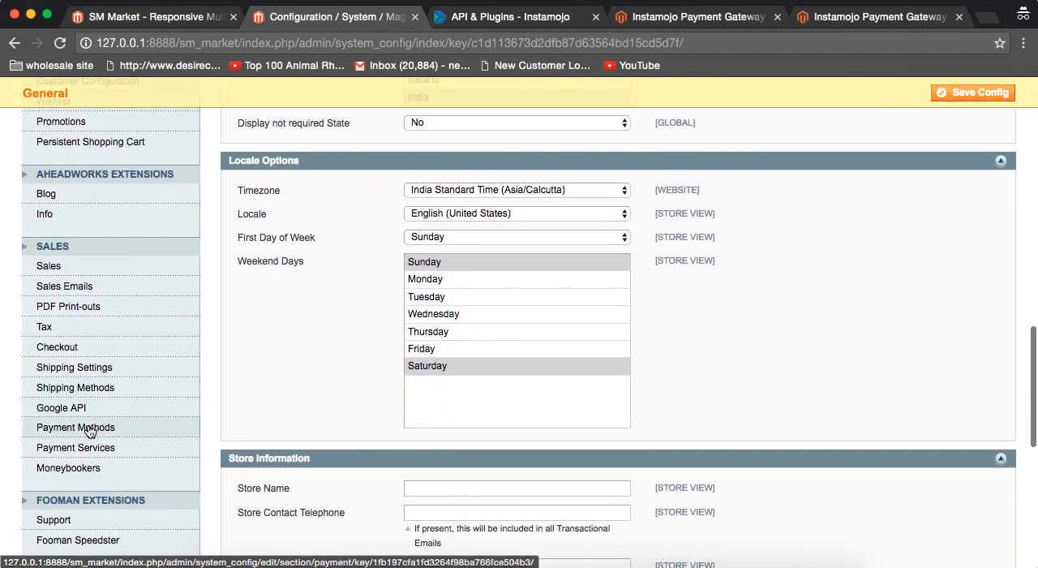
- Open Sales > Payment Methods from the configuration sidebar
{"action": "left_click", "coordinate": [76, 428]}
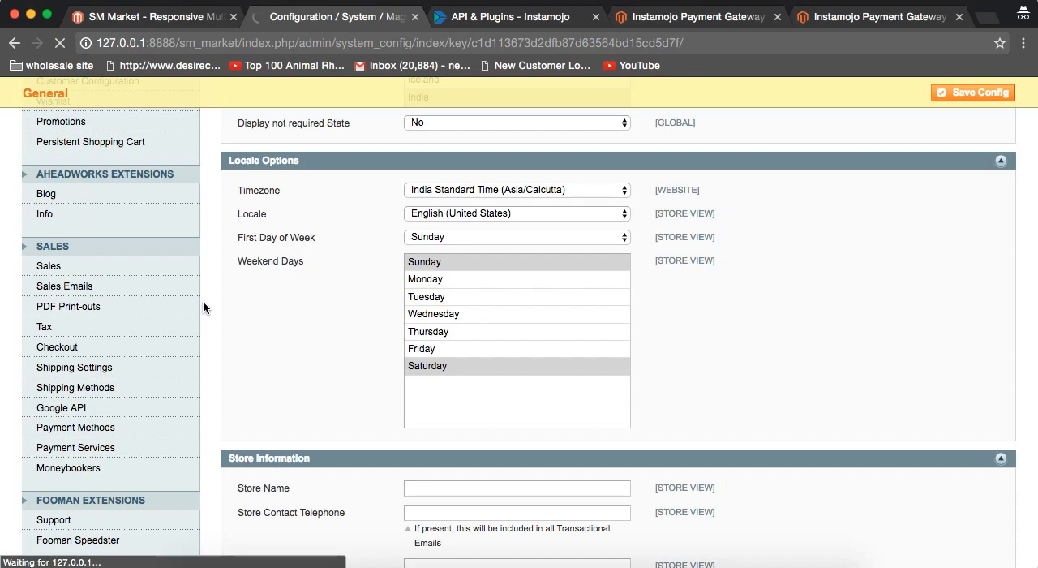
{"action": "left_click", "coordinate": [75, 427]}
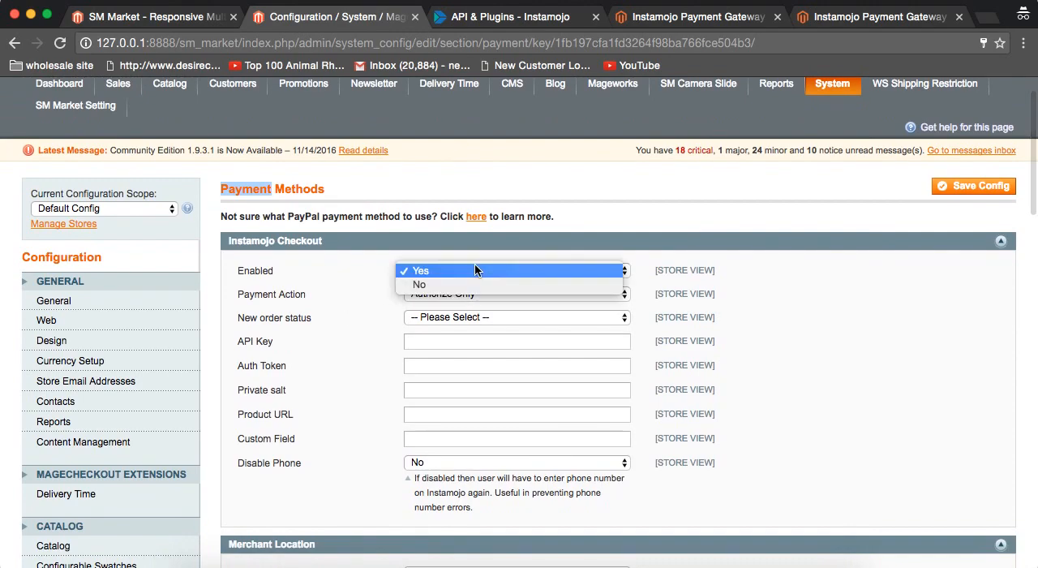
- Enable Instamojo Checkout with Authorize and Capture and new order status Processing
{"action": "left_click", "coordinate": [420, 270]}
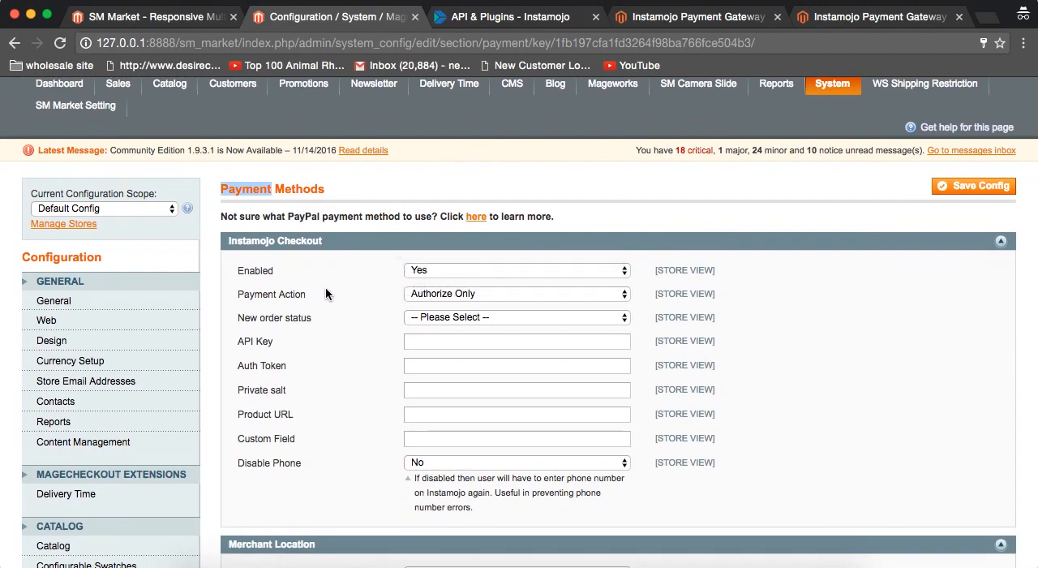
{"action": "left_click", "coordinate": [516, 293]}
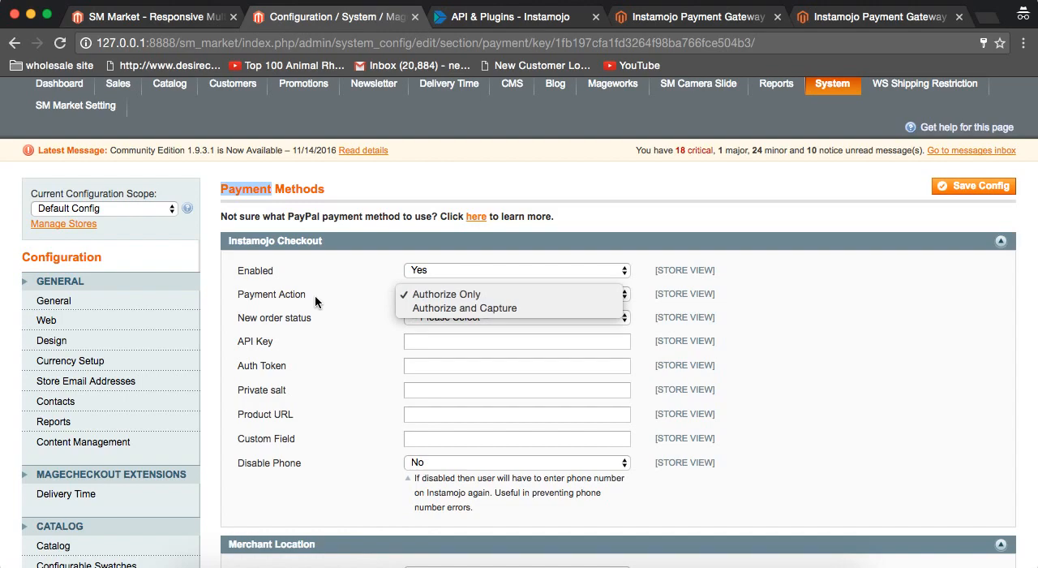
{"action": "left_click", "coordinate": [465, 307]}
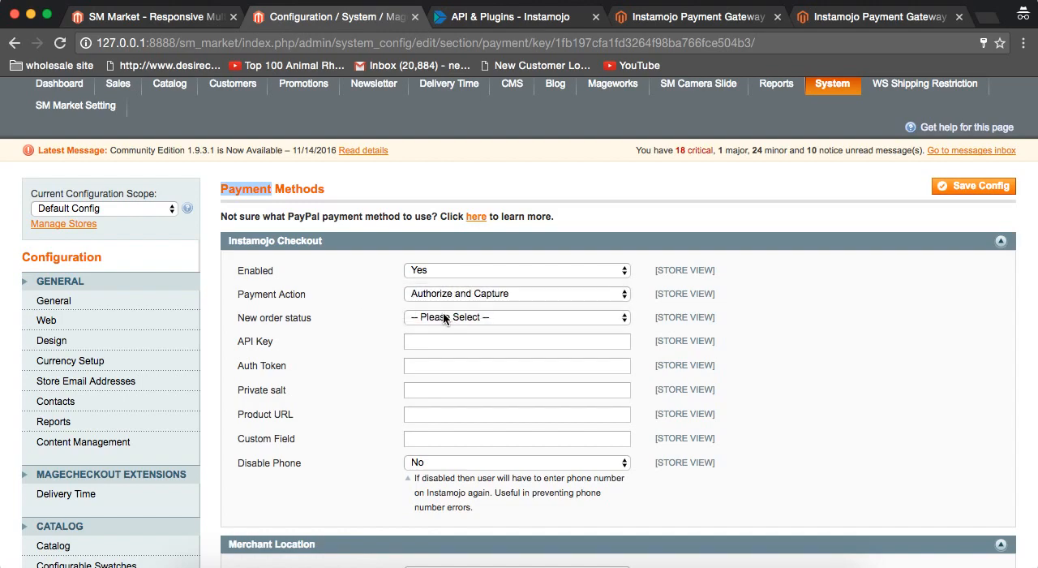
{"action": "left_click", "coordinate": [517, 317]}
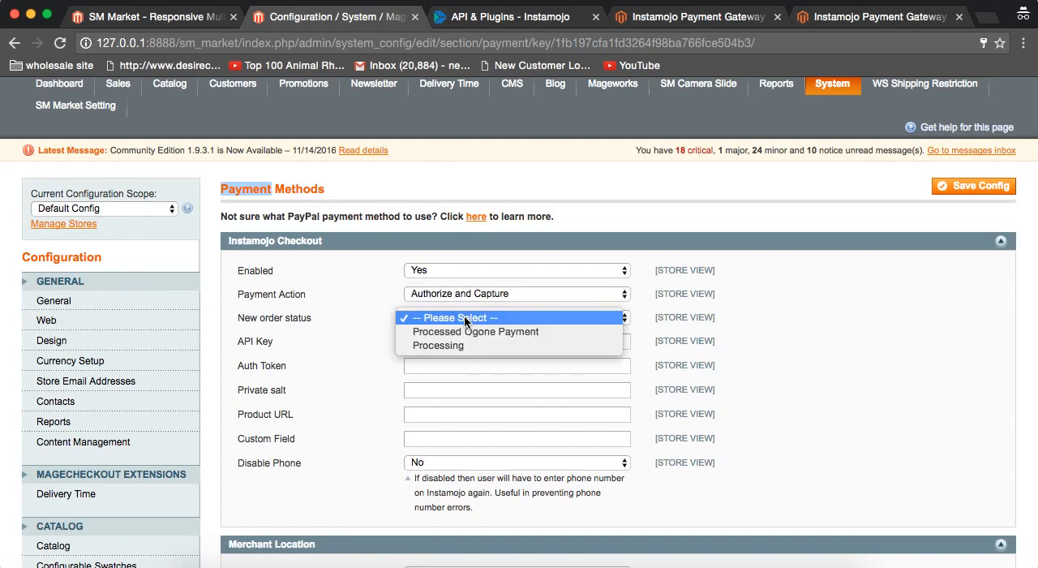
{"action": "mouse_move", "coordinate": [422, 322]}
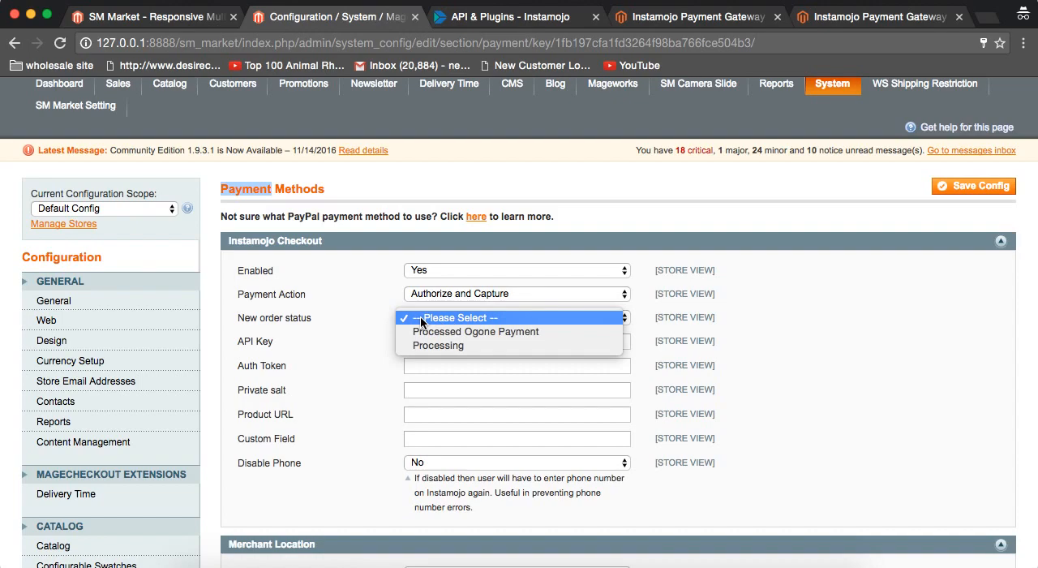
{"action": "mouse_move", "coordinate": [343, 338]}
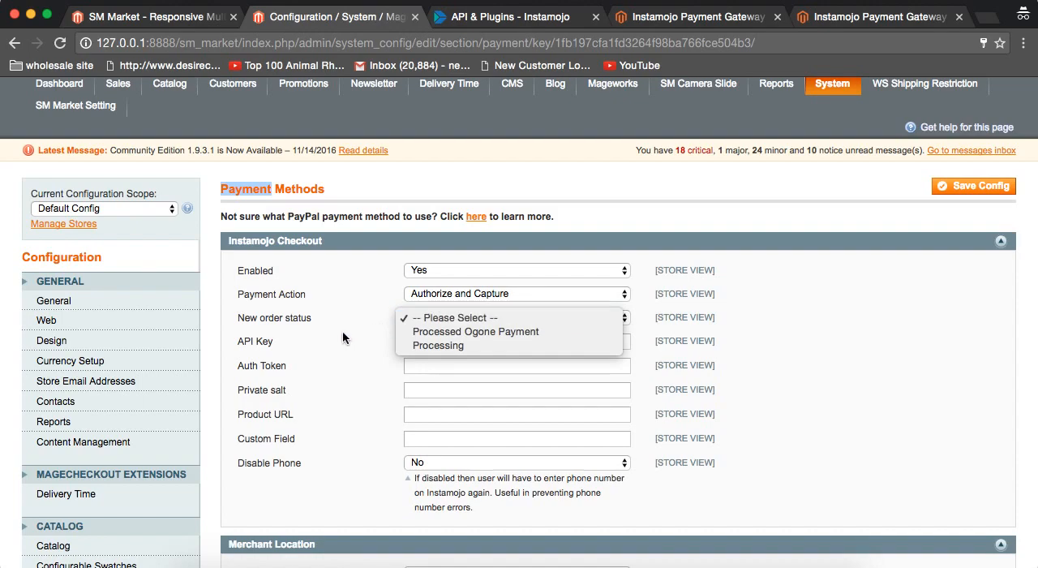
{"action": "mouse_move", "coordinate": [438, 346]}
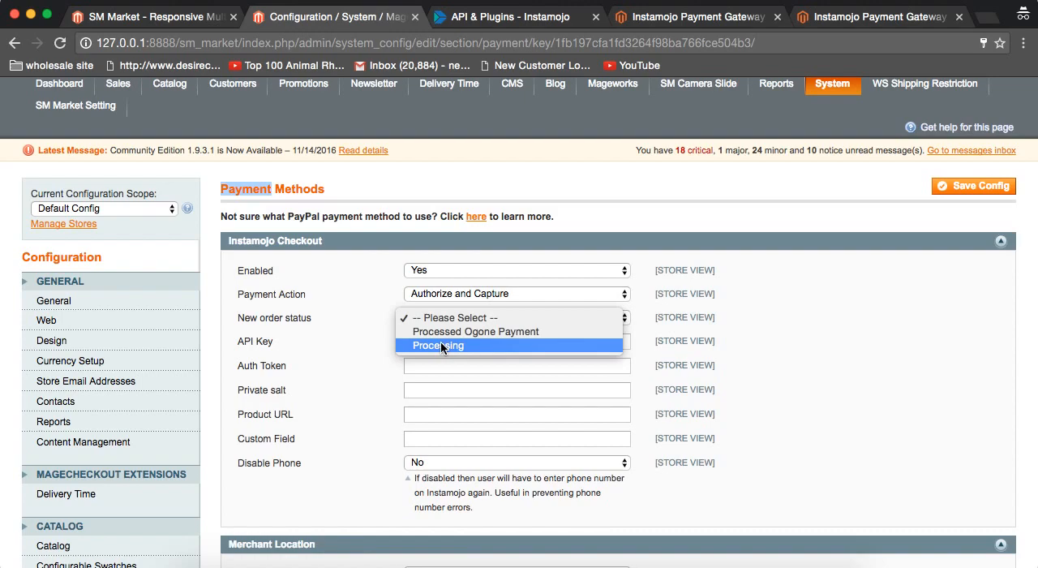
{"action": "left_click", "coordinate": [438, 345]}
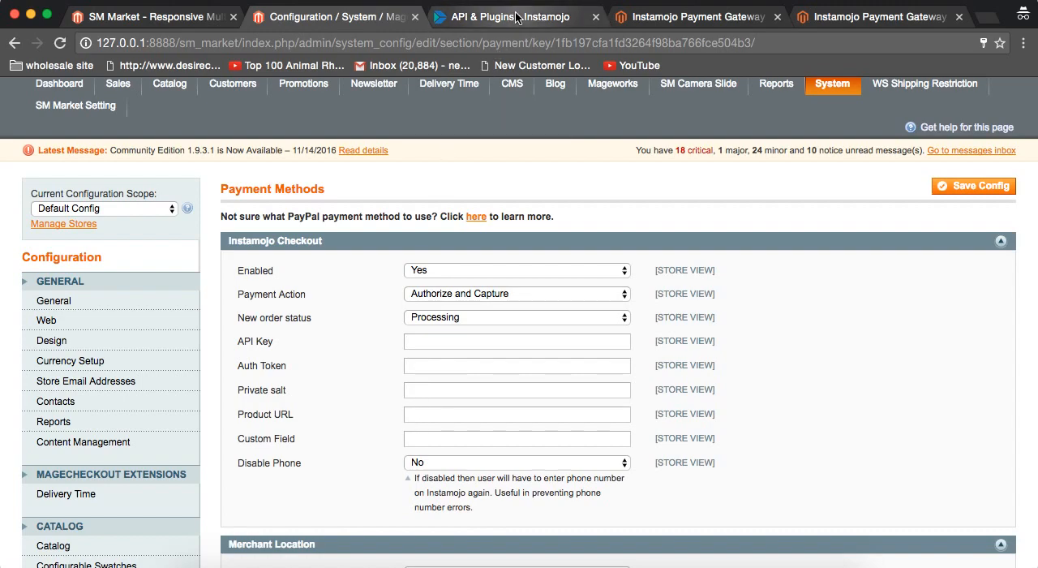
{"action": "left_click", "coordinate": [511, 16]}
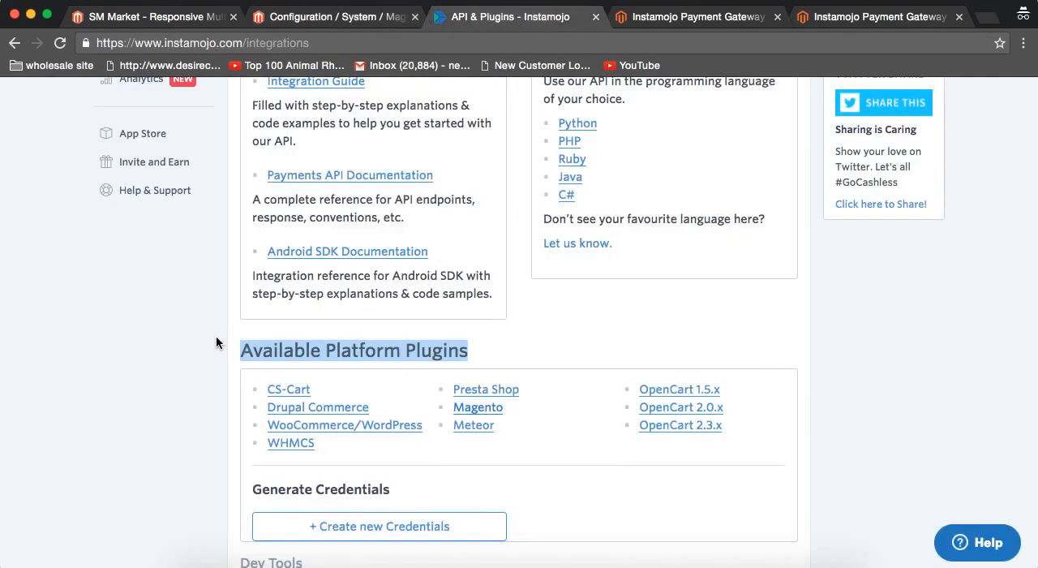
{"action": "scroll", "scroll_direction": "up", "scroll_amount": 3}
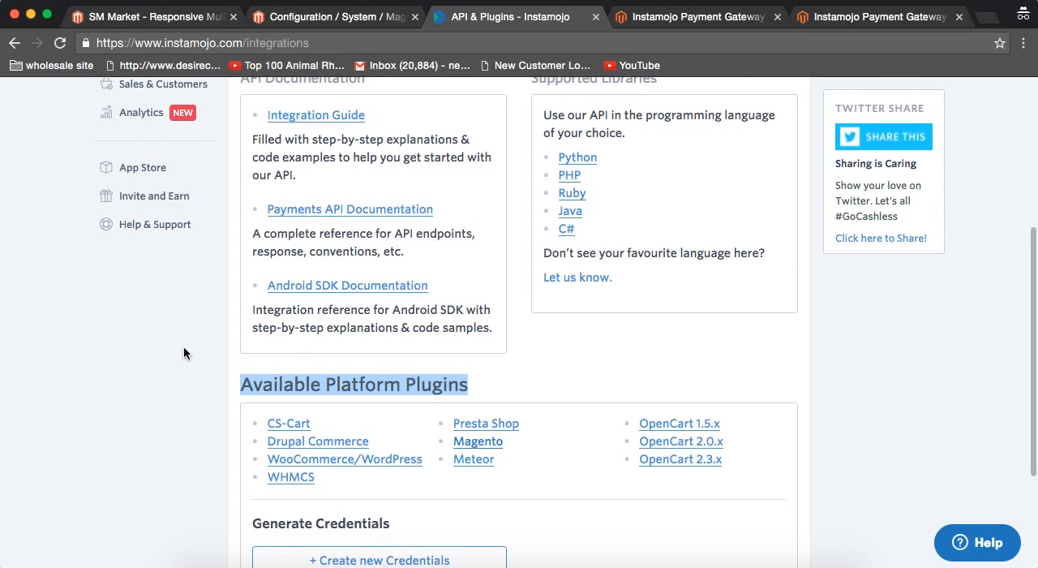
{"action": "scroll", "scroll_direction": "up", "scroll_amount": 3}
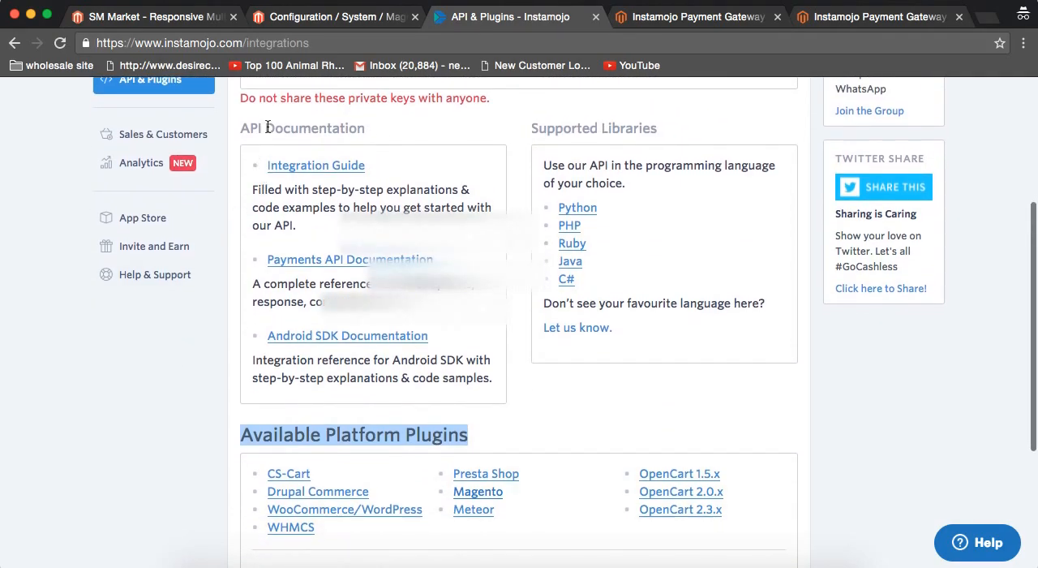
{"action": "scroll", "scroll_direction": "up", "scroll_amount": 3}
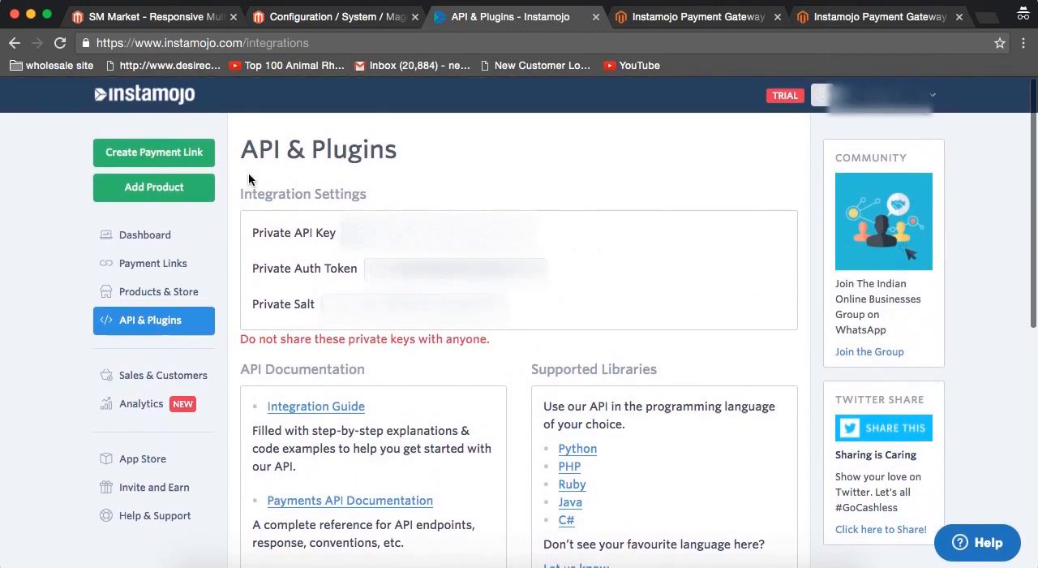
{"action": "double_click", "coordinate": [294, 233]}
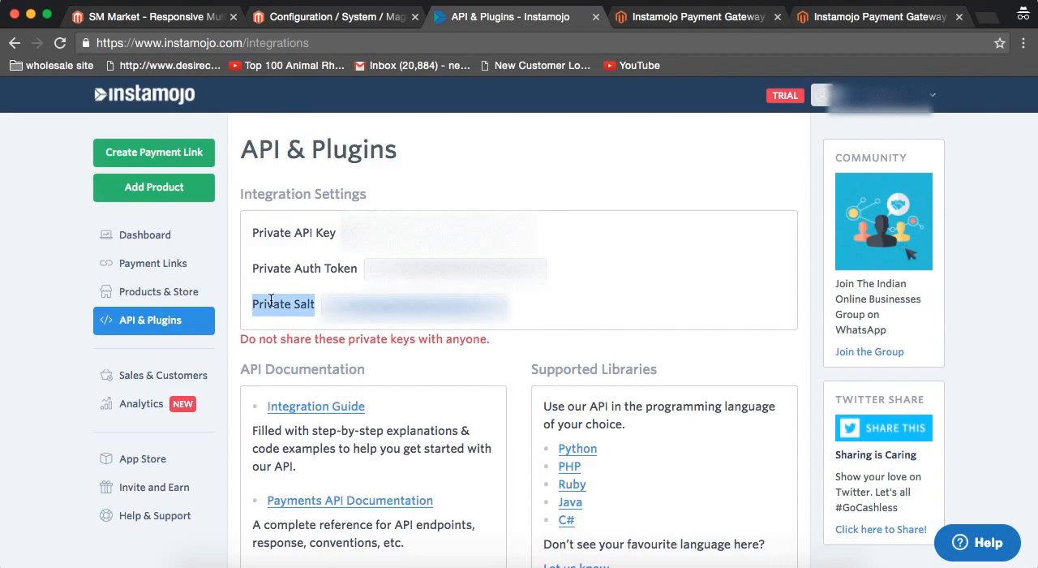
{"action": "left_click", "coordinate": [332, 16]}
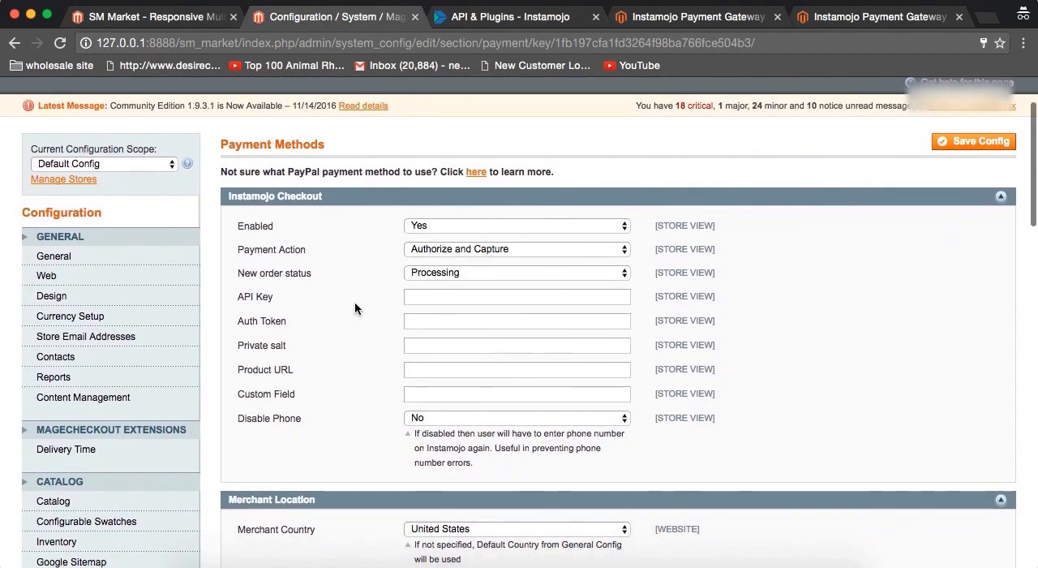
- Review the Payment Methods settings, then Save Config for Instamojo Checkout
{"action": "scroll", "scroll_direction": "down", "scroll_amount": 3}
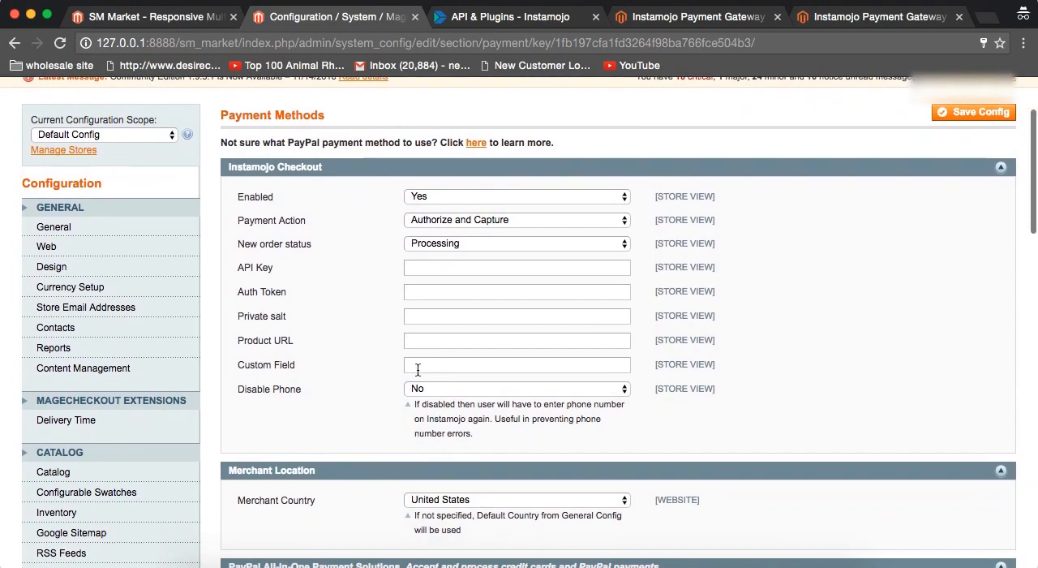
{"action": "mouse_move", "coordinate": [362, 313]}
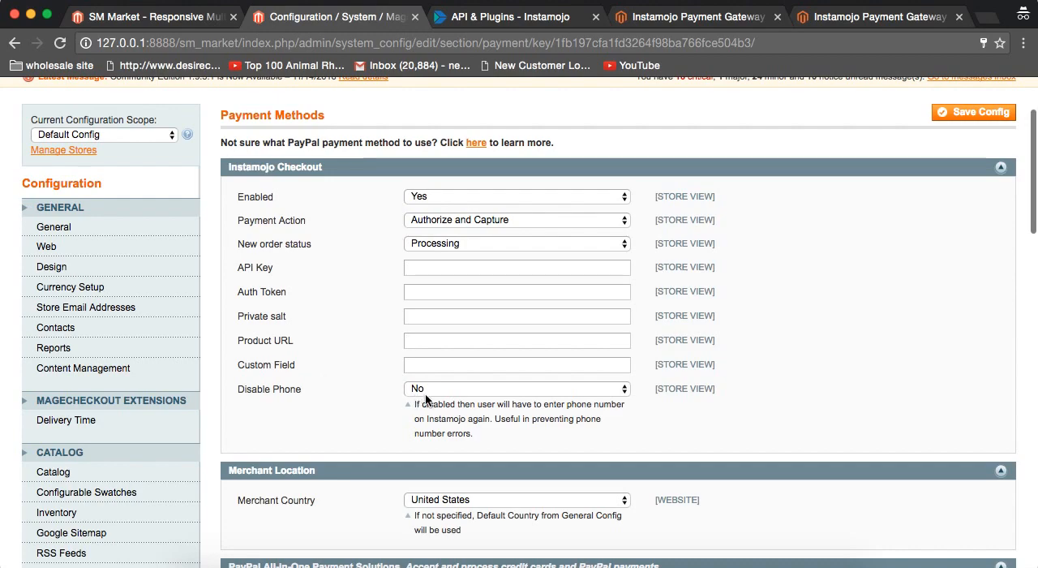
{"action": "left_click", "coordinate": [517, 389]}
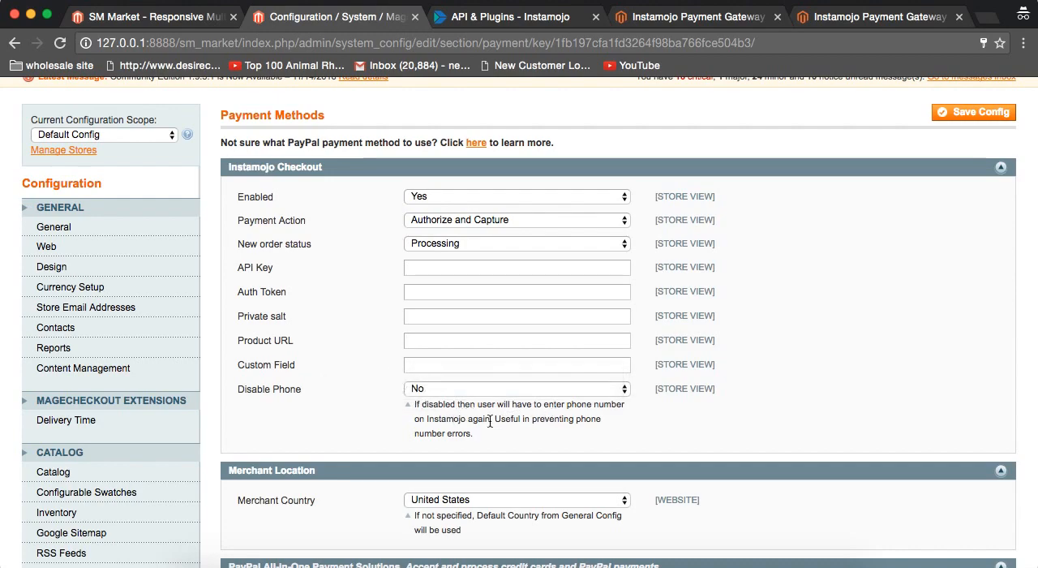
{"action": "mouse_move", "coordinate": [392, 418]}
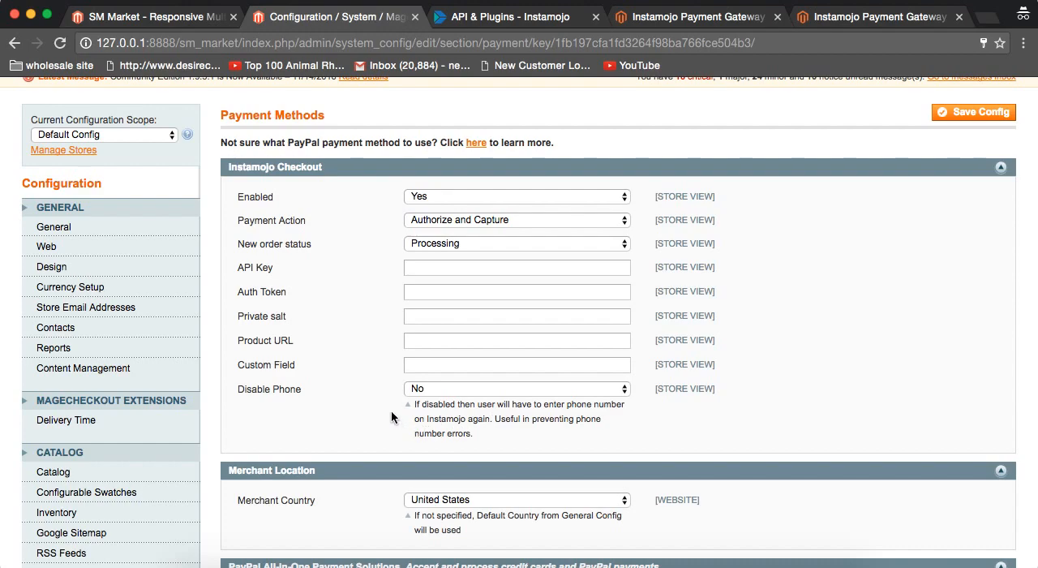
{"action": "mouse_move", "coordinate": [481, 431]}
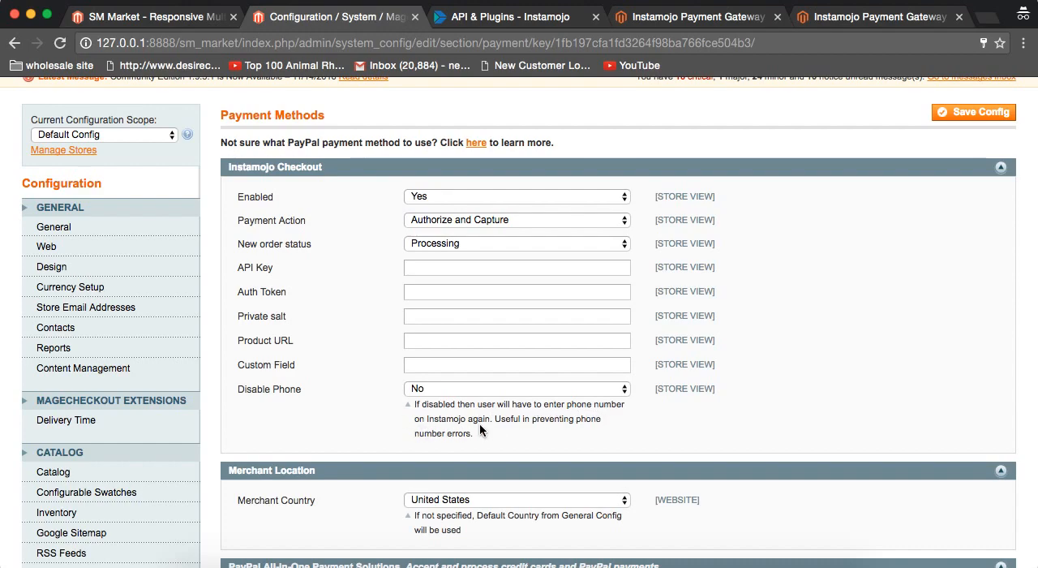
{"action": "mouse_move", "coordinate": [363, 408]}
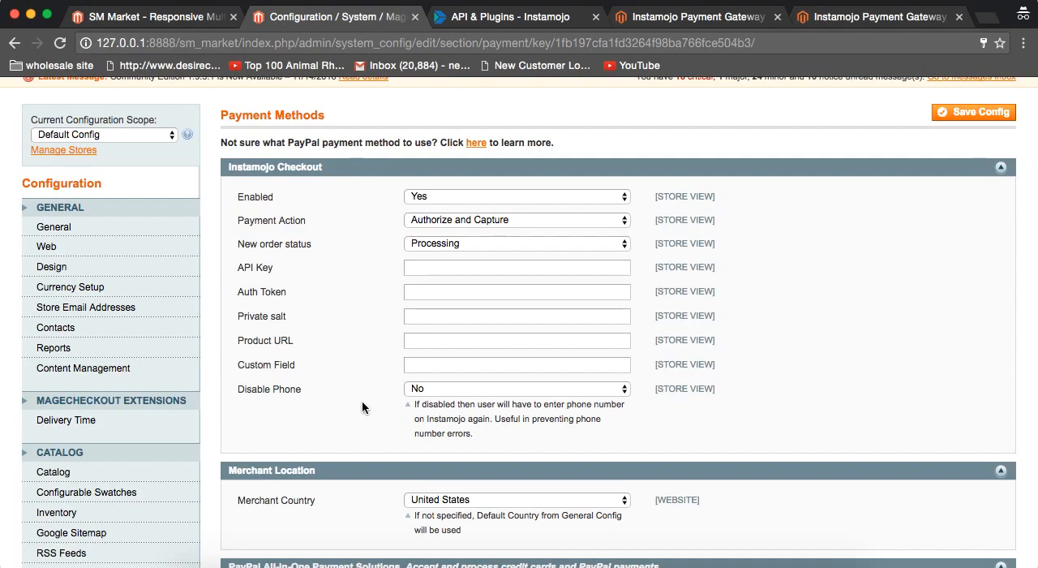
{"action": "scroll", "scroll_direction": "down", "scroll_amount": 3}
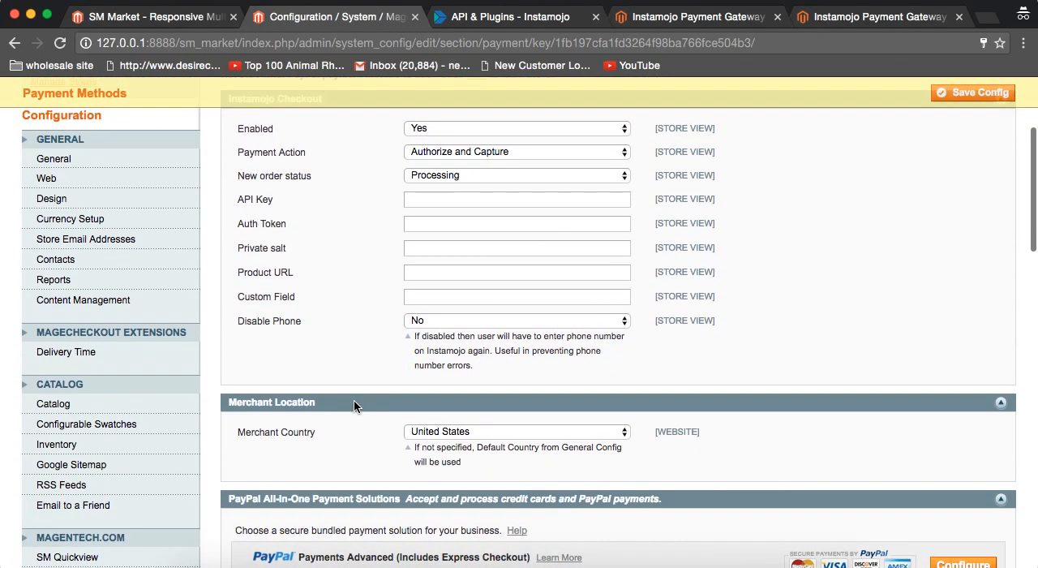
{"action": "scroll", "scroll_direction": "up", "scroll_amount": 3}
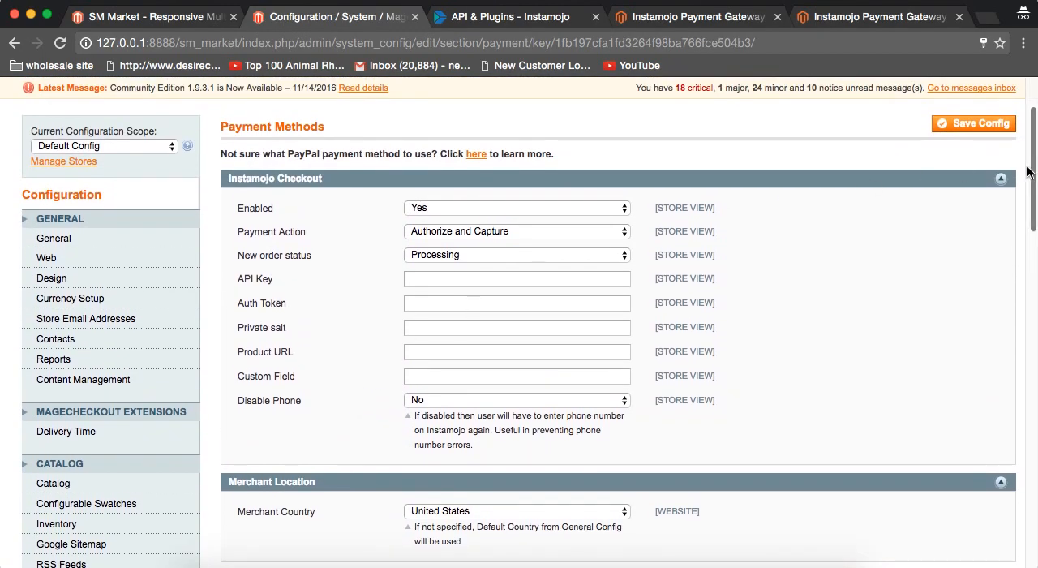
{"action": "left_click", "coordinate": [974, 123]}
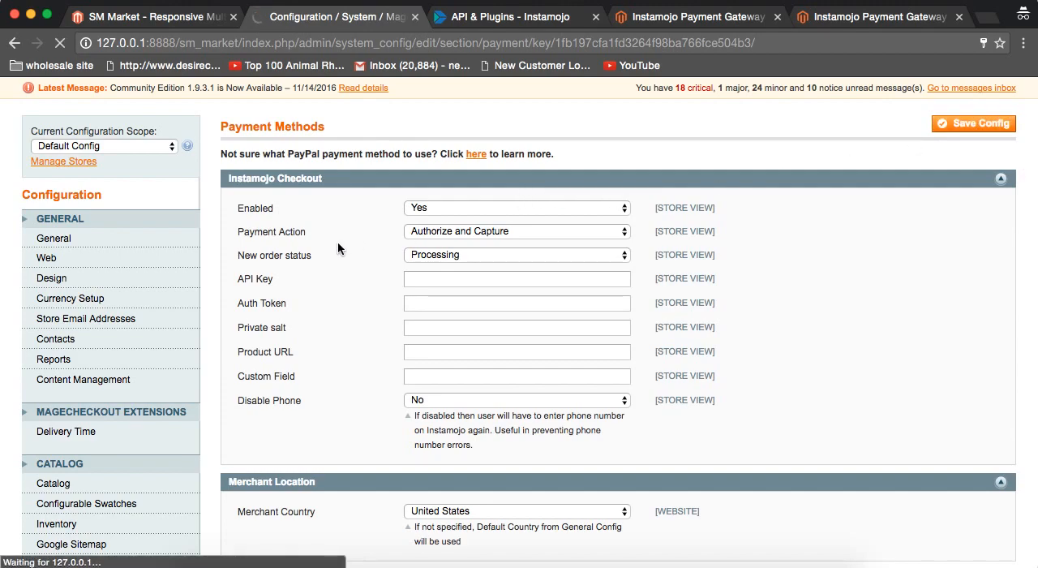
{"action": "mouse_move", "coordinate": [183, 129]}
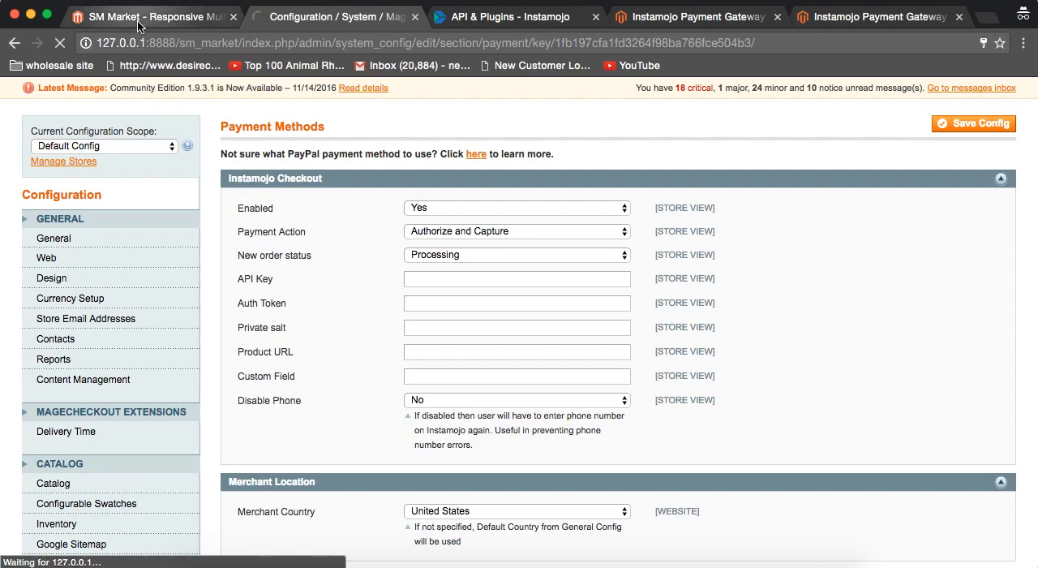
{"action": "mouse_move", "coordinate": [146, 17]}
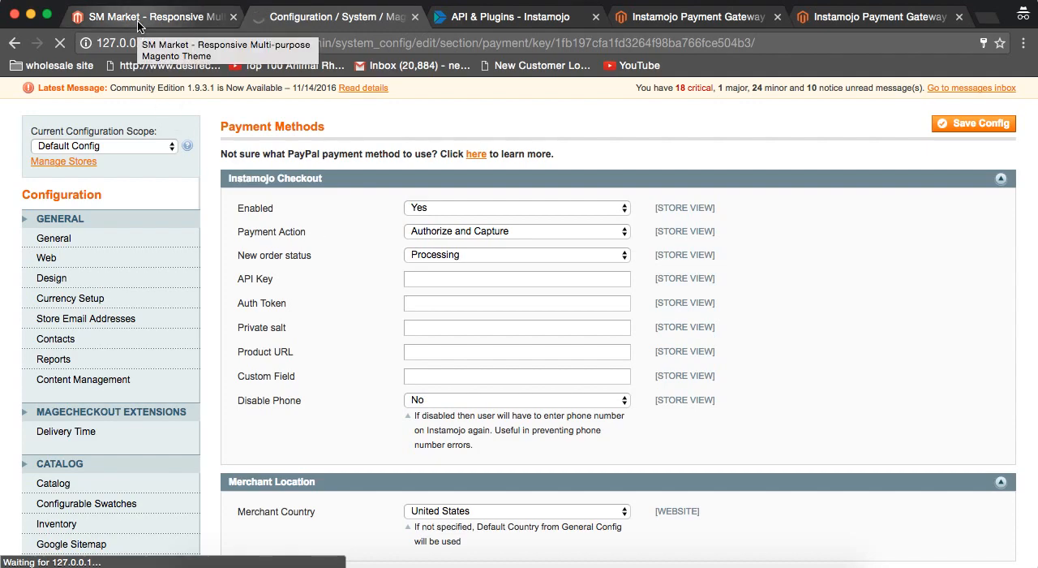